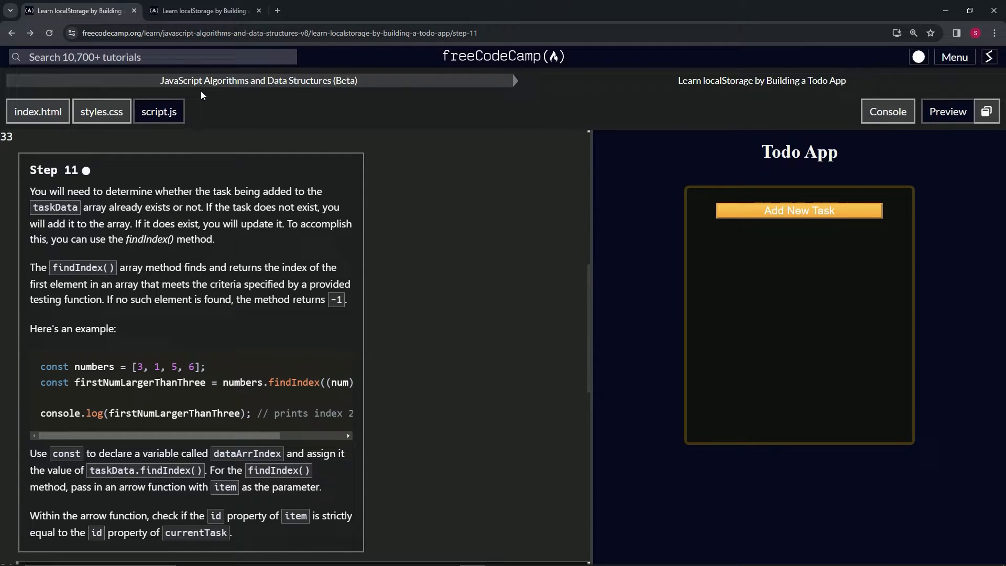
pyautogui.moveTo(690, 94)
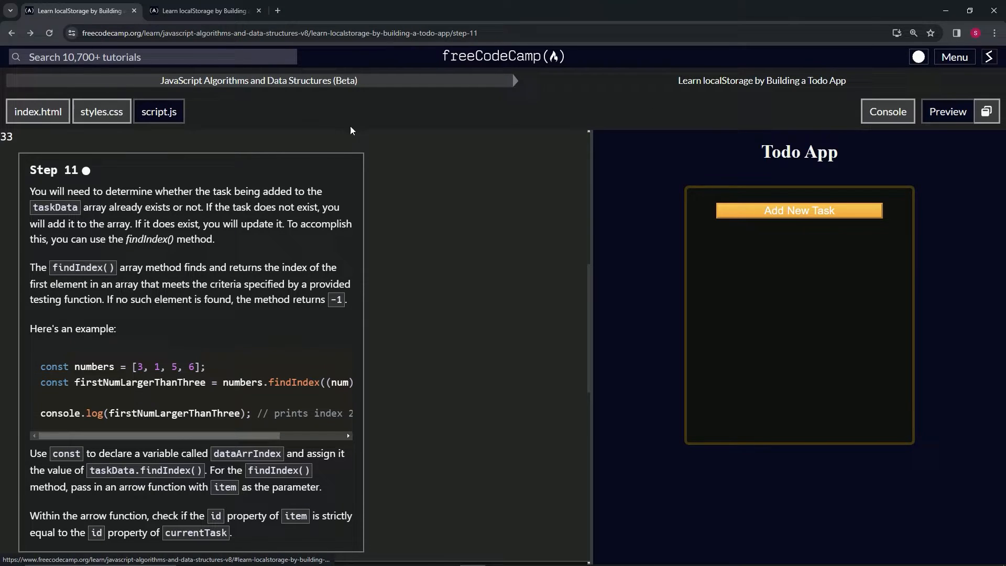
pyautogui.moveTo(88, 181)
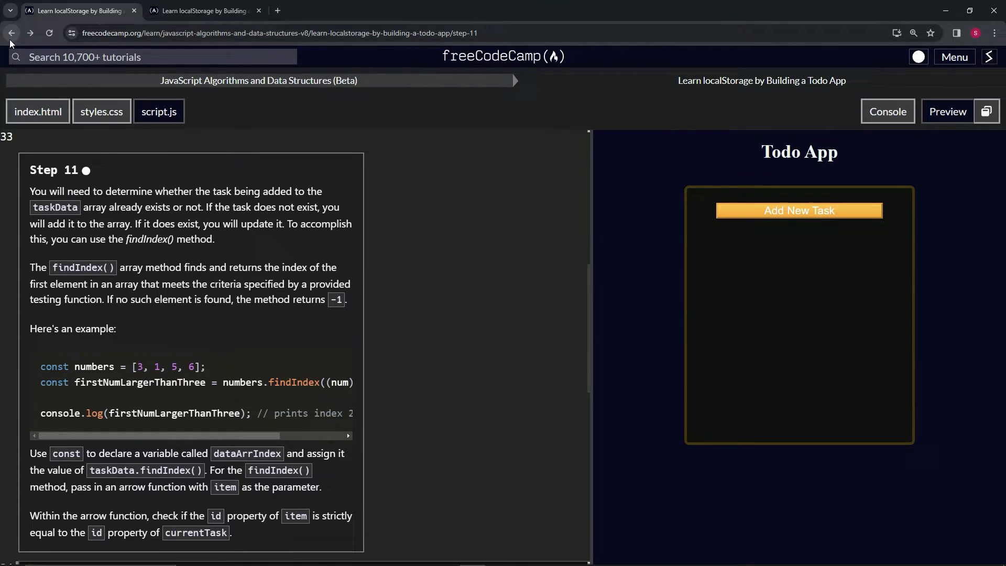
# Return to Step 10 of the Todo App lesson with its submit listener instructions
pyautogui.click(11, 32)
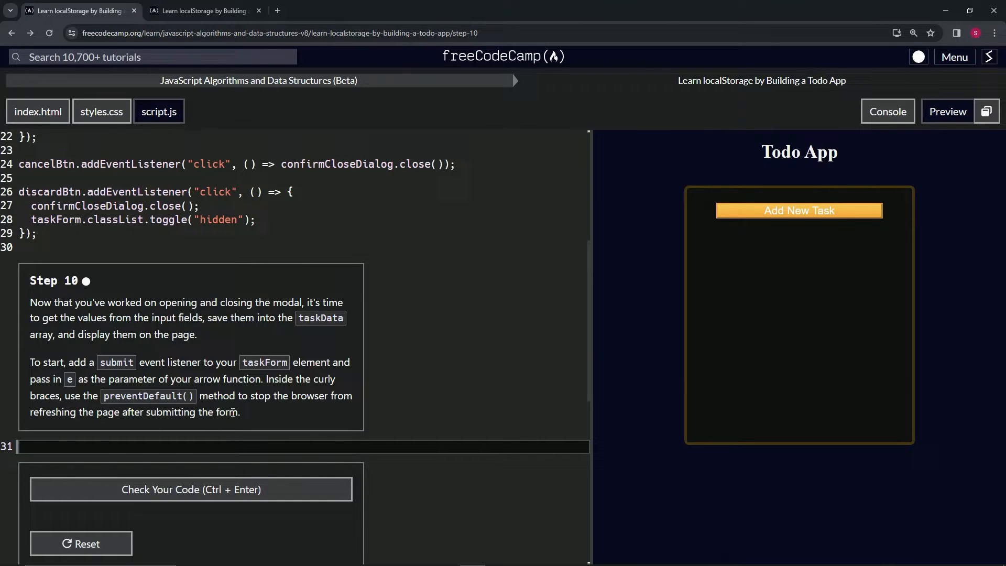
pyautogui.moveTo(270, 405)
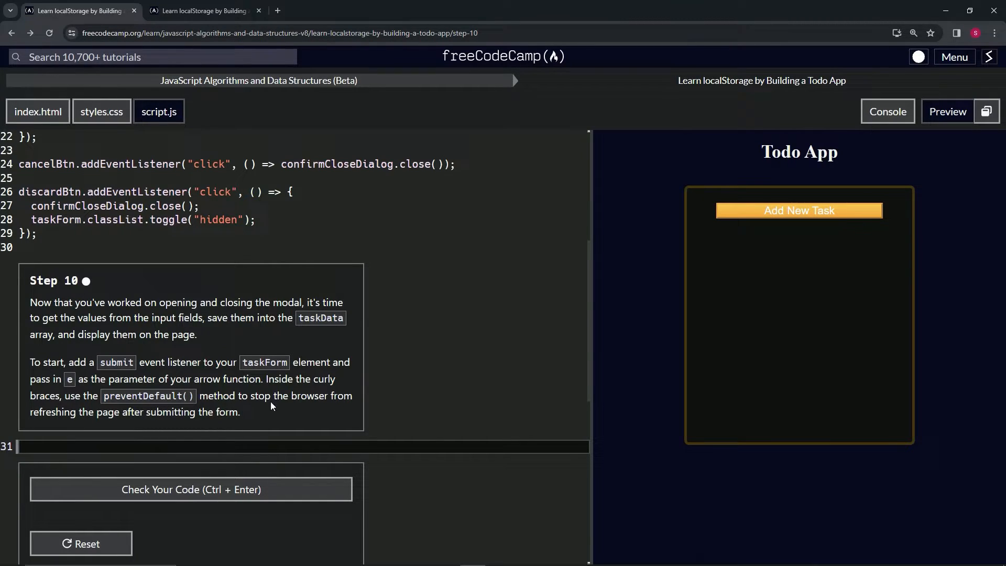
pyautogui.moveTo(676, 344)
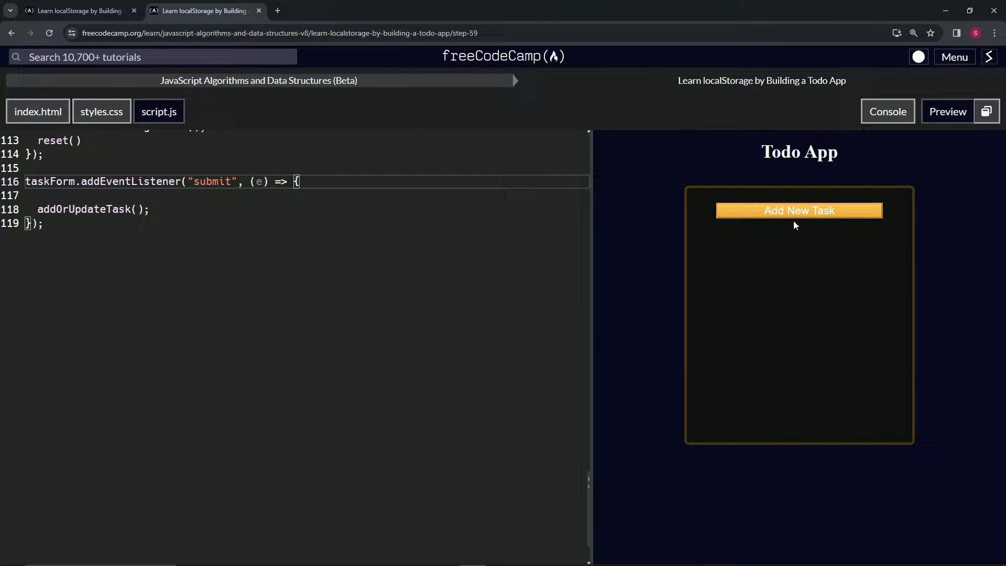
# Add a test task titled ssfgs with a date and description in the preview
pyautogui.click(798, 210)
pyautogui.write('ssfgs')
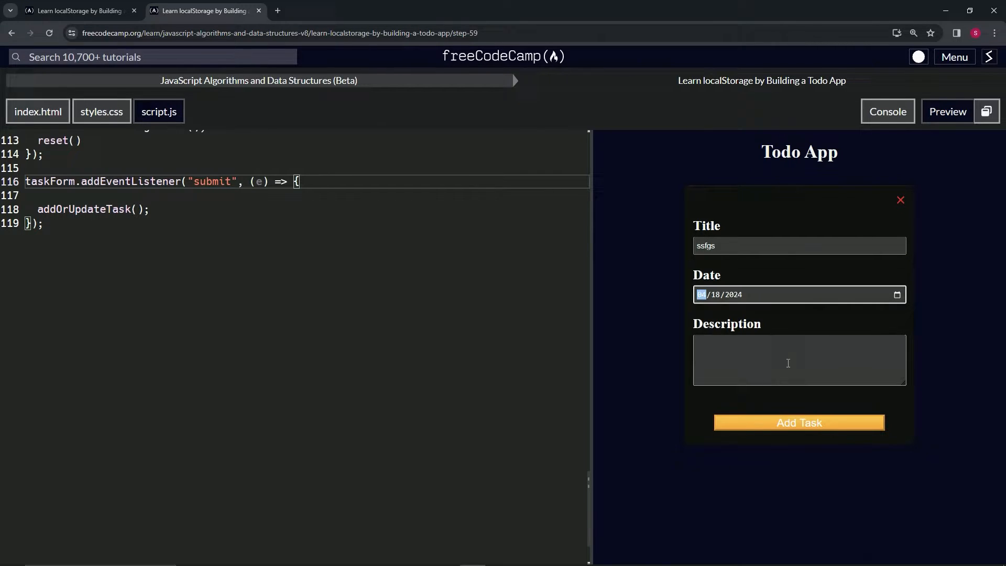
pyautogui.click(798, 423)
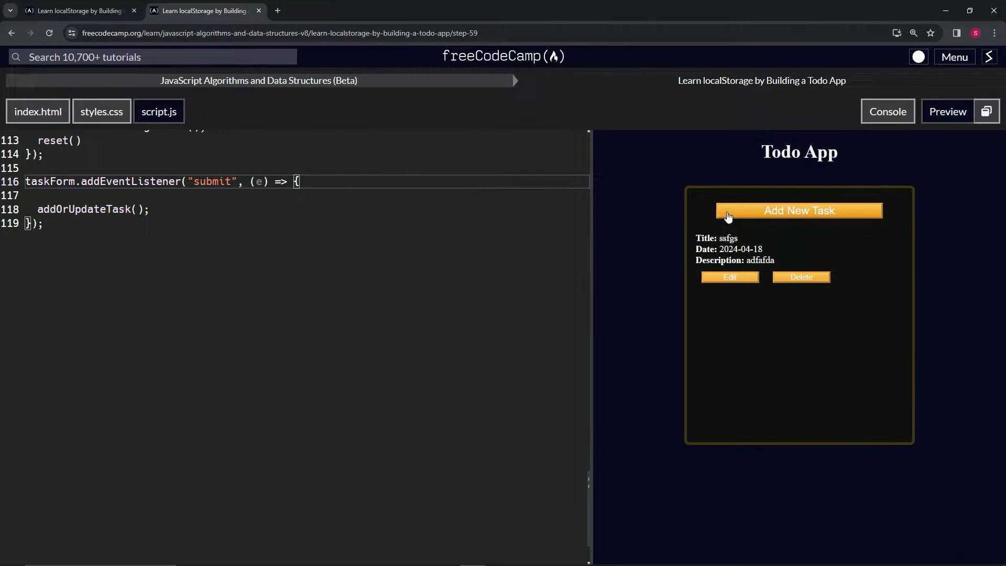
pyautogui.moveTo(828, 154)
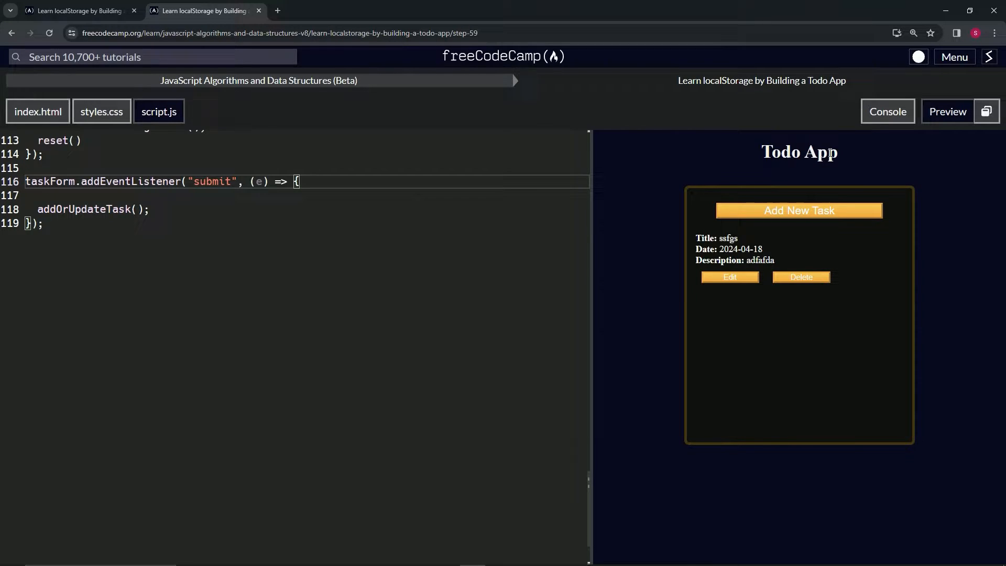
pyautogui.moveTo(839, 142)
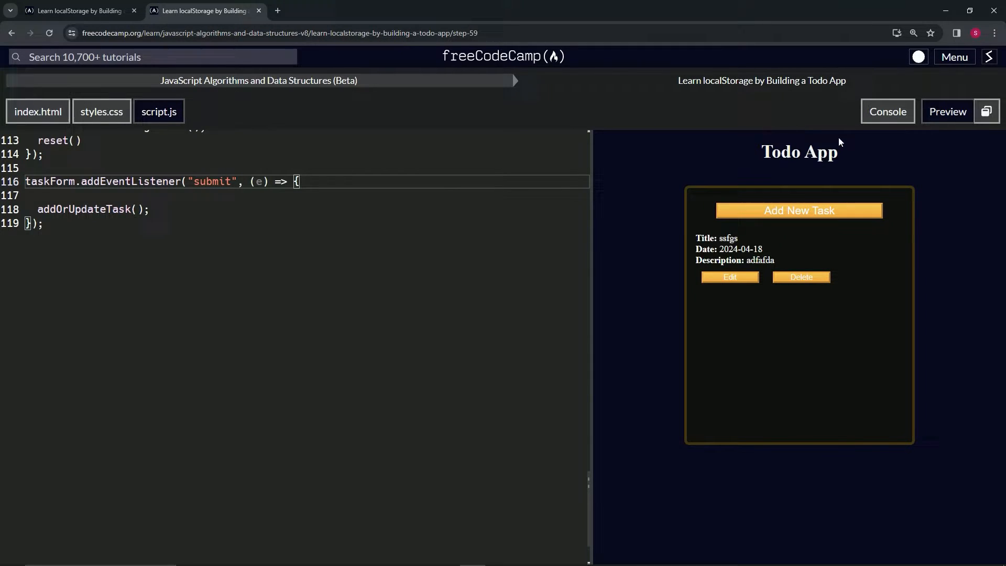
pyautogui.moveTo(719, 144)
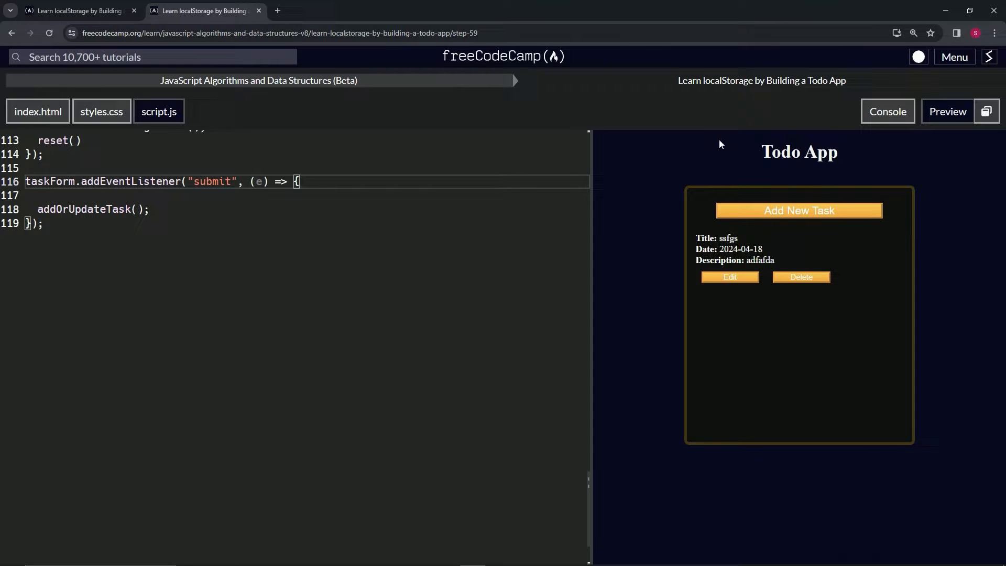
pyautogui.moveTo(861, 151)
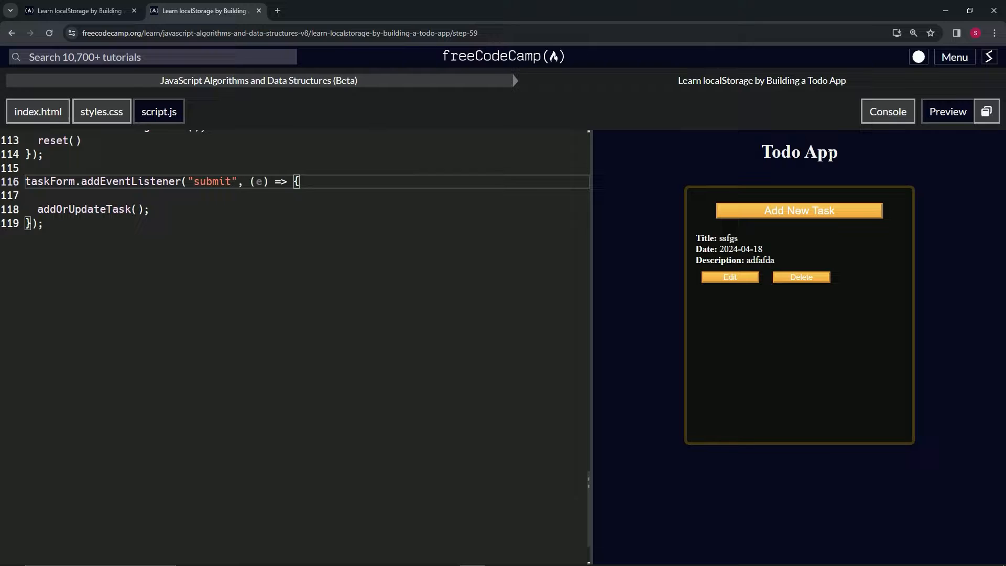
pyautogui.moveTo(753, 145)
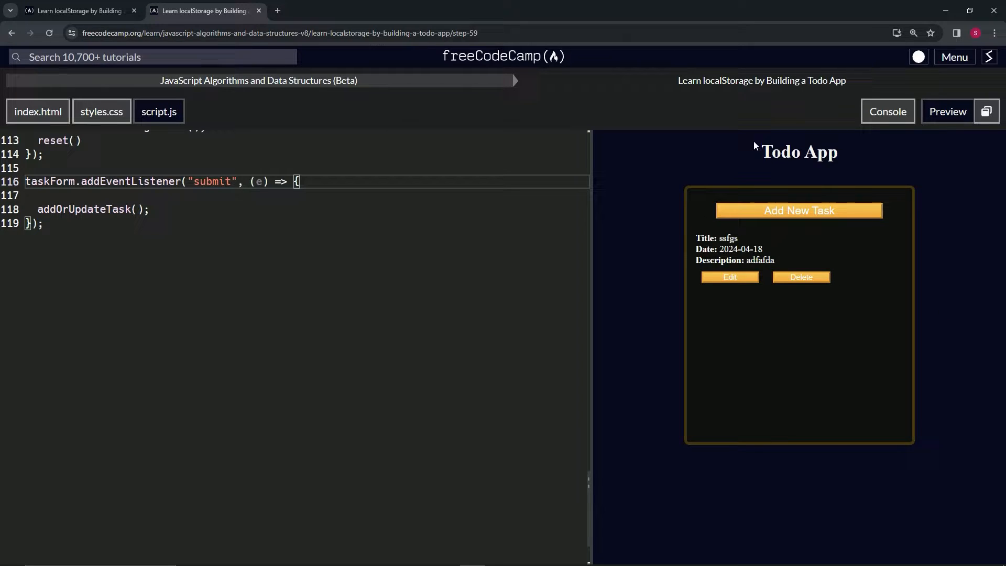
pyautogui.click(947, 111)
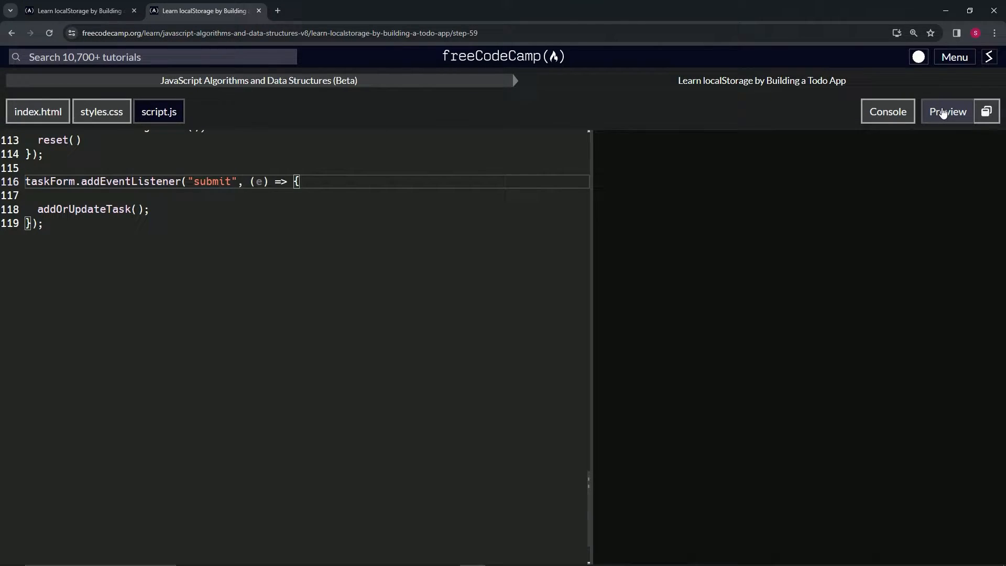
pyautogui.click(947, 111)
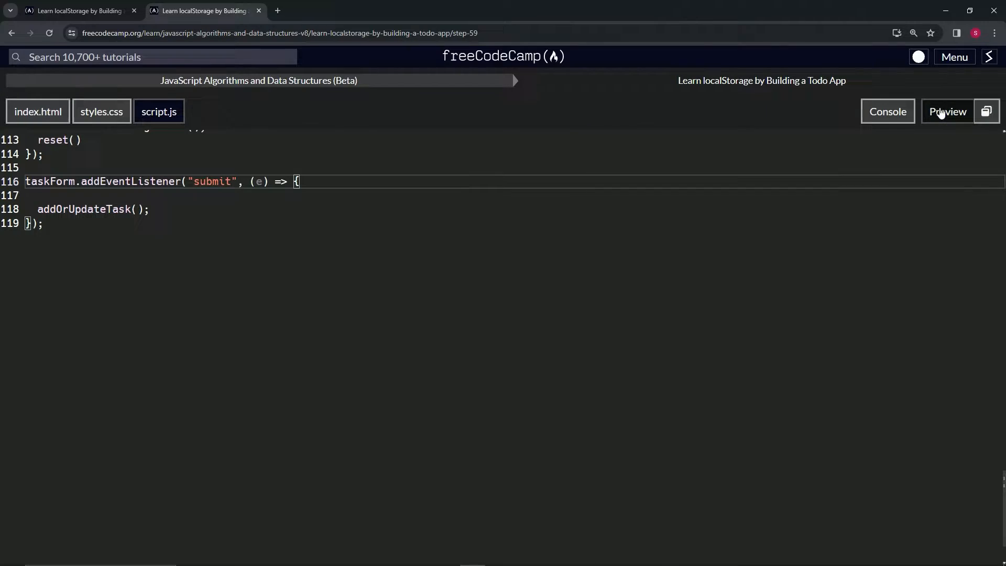
pyautogui.click(947, 111)
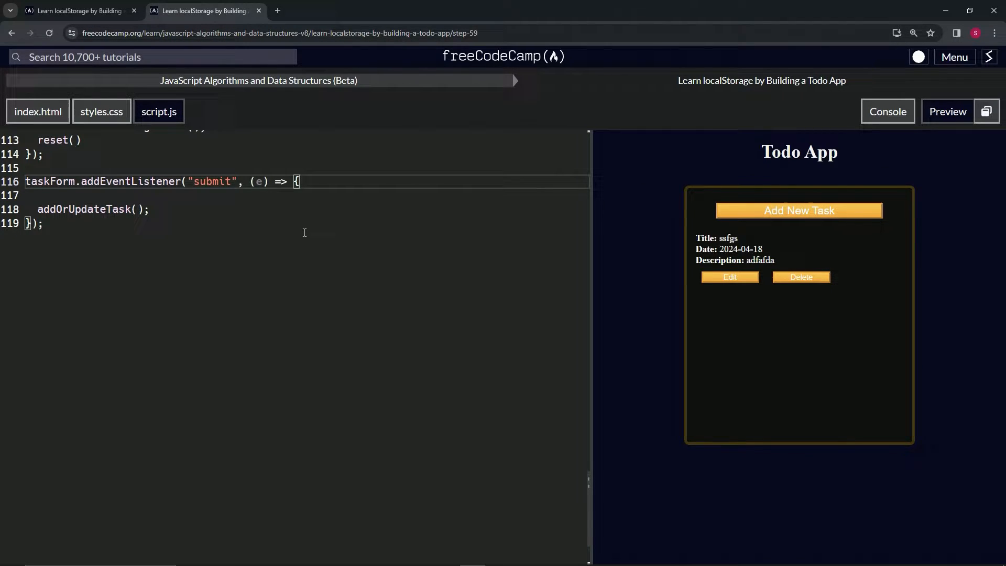
# Start the submit handler with e.preventDefault();, delete ssfgs and add a new adfadf task
pyautogui.write('e.preventDefault();')
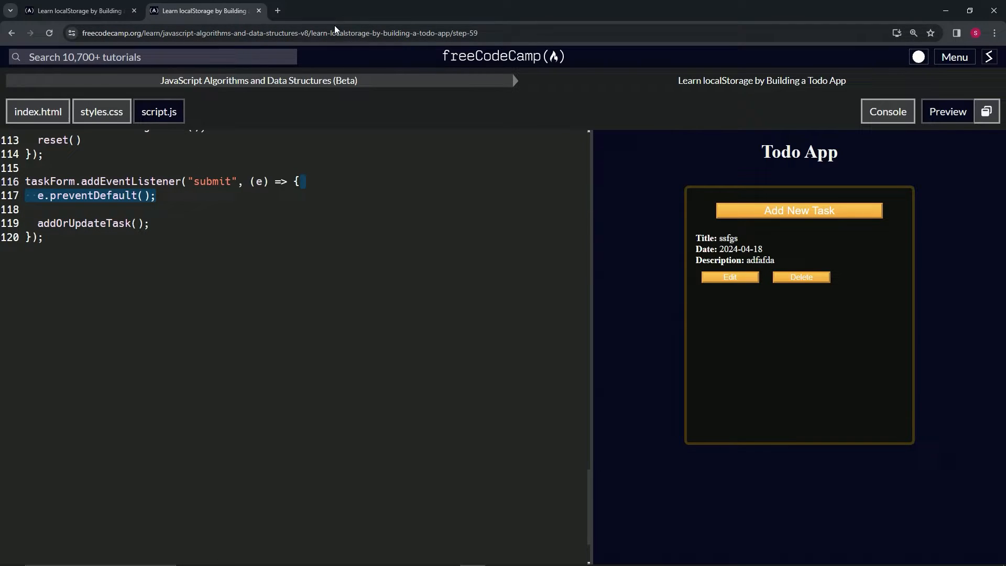
pyautogui.moveTo(277, 10)
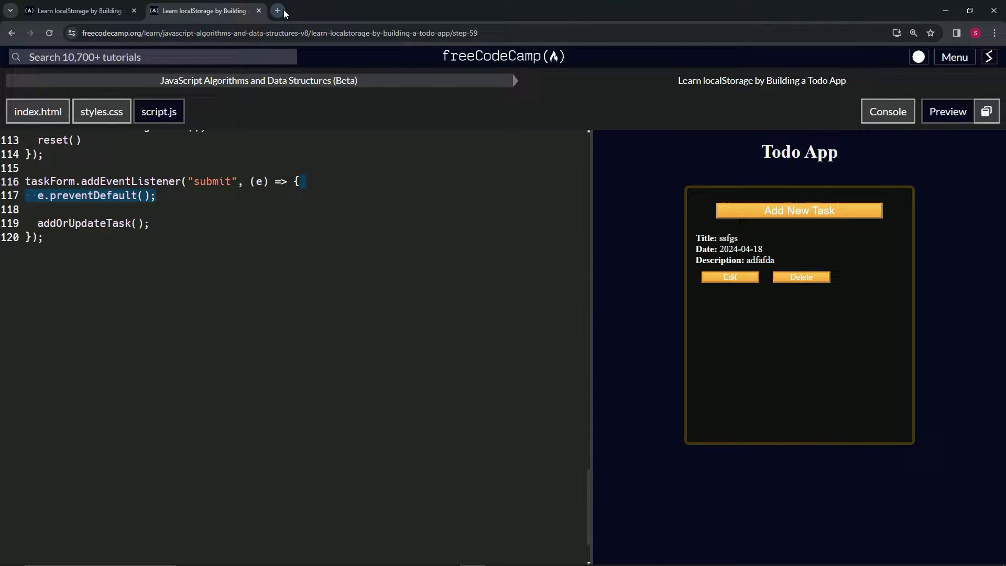
pyautogui.moveTo(766, 196)
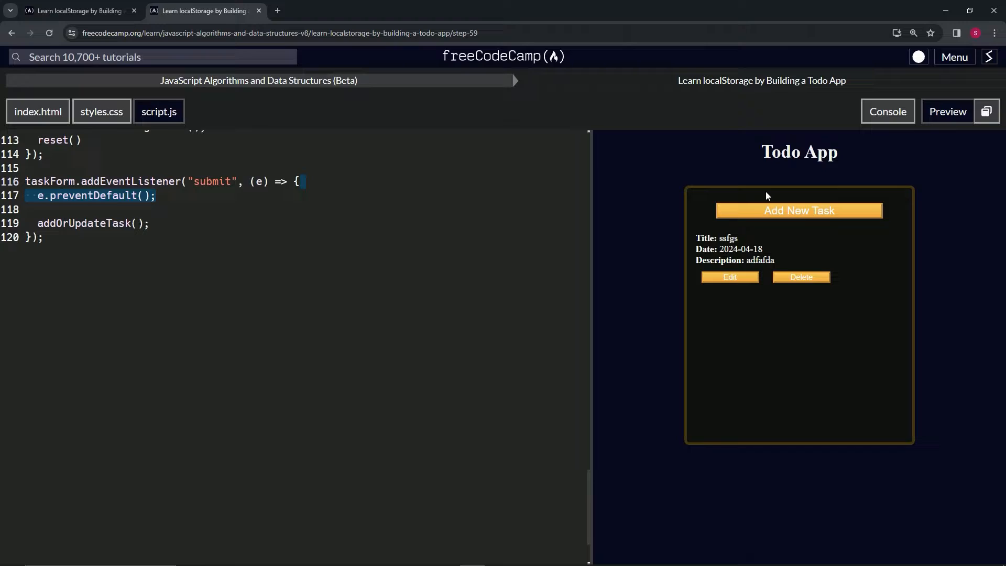
pyautogui.moveTo(355, 171)
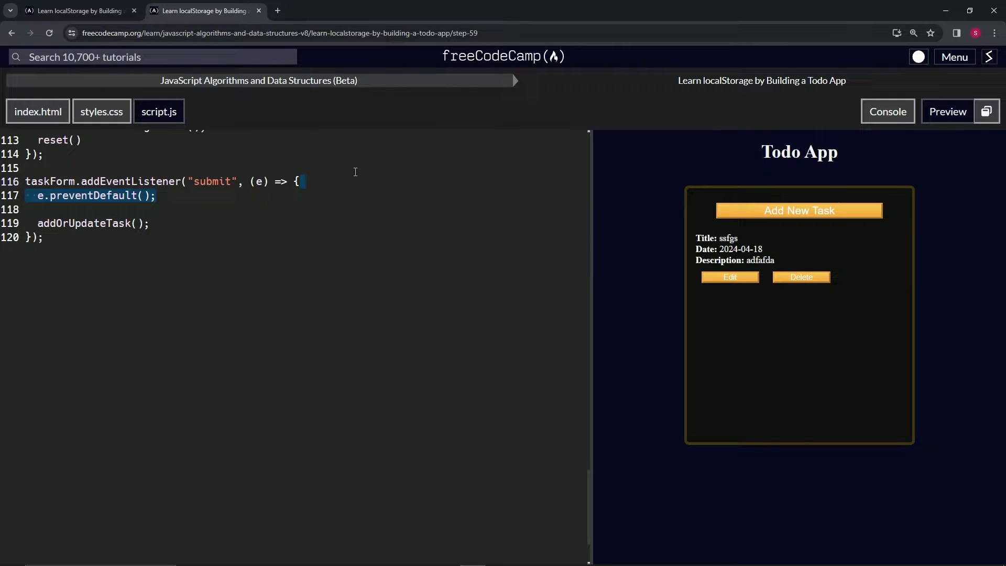
pyautogui.moveTo(793, 237)
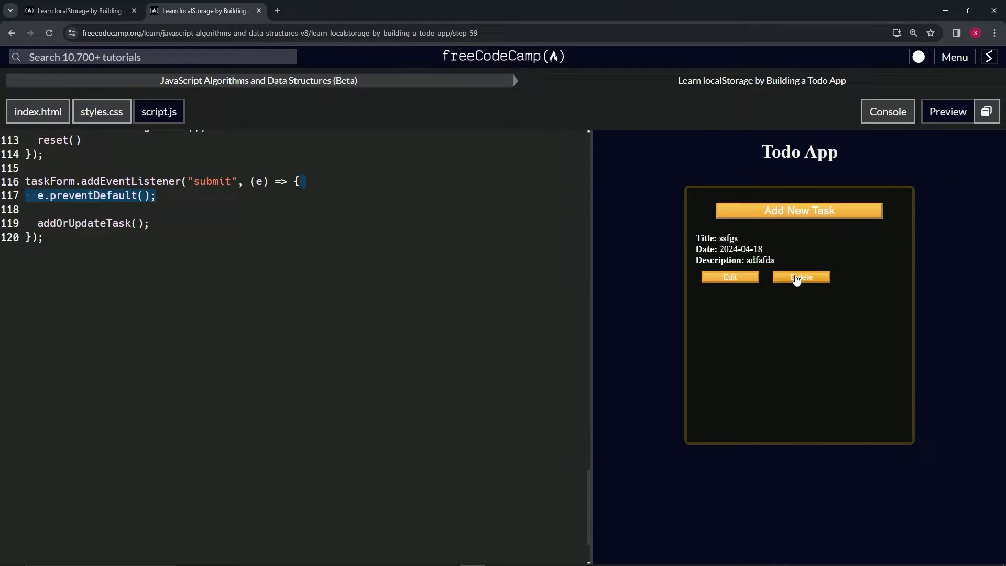
pyautogui.click(729, 276)
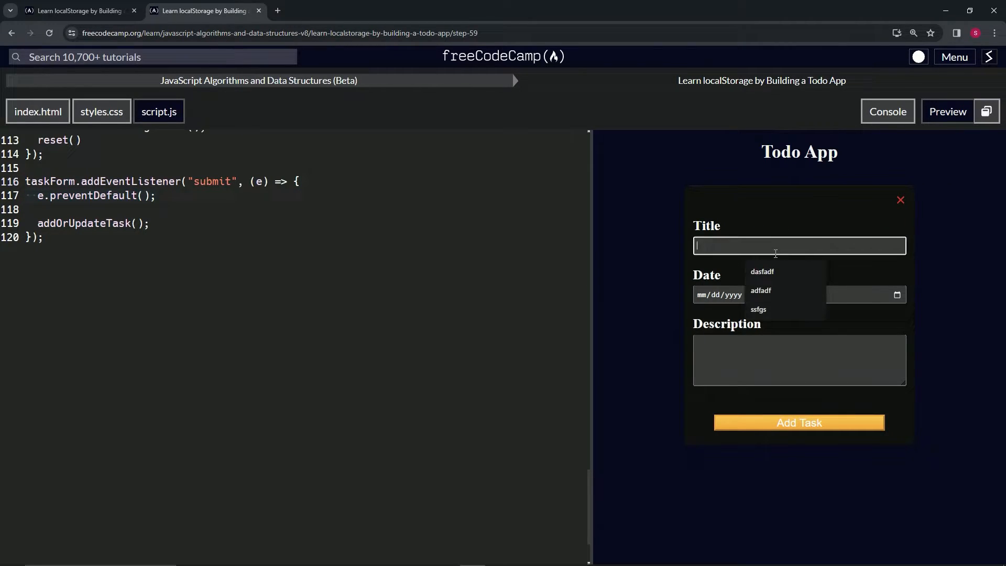
pyautogui.click(761, 290)
pyautogui.write('04/18/2024')
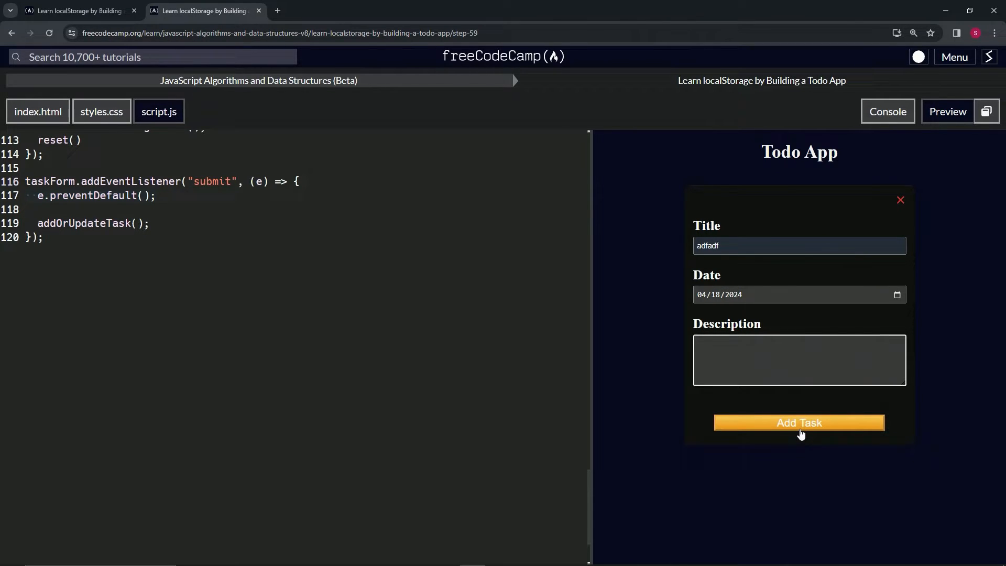
pyautogui.click(799, 422)
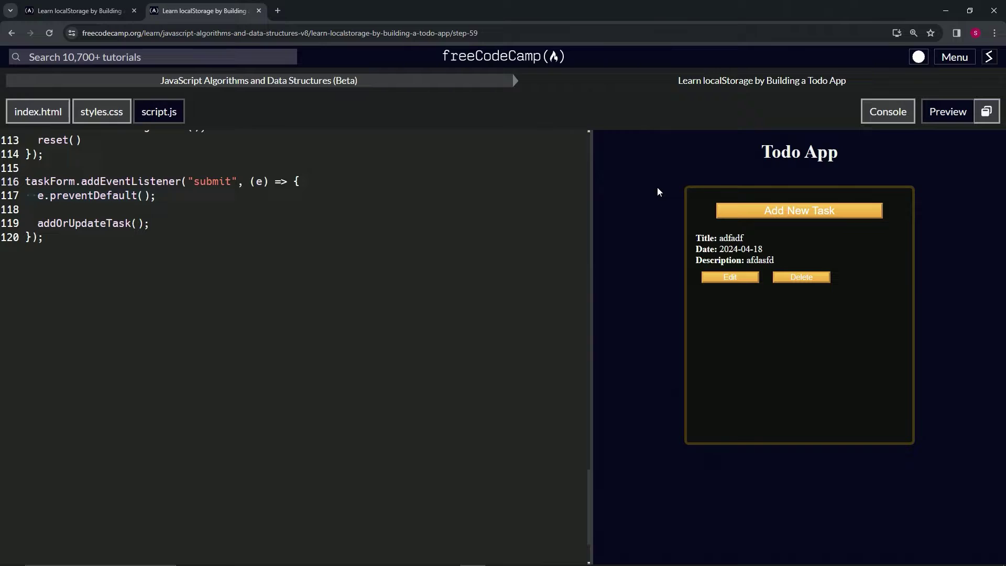
pyautogui.moveTo(125, 195)
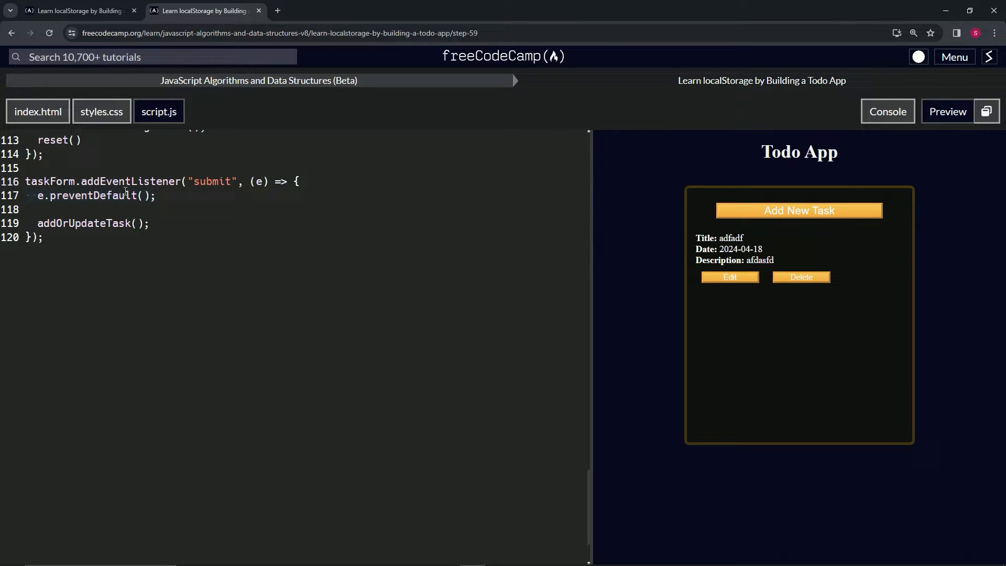
pyautogui.moveTo(211, 18)
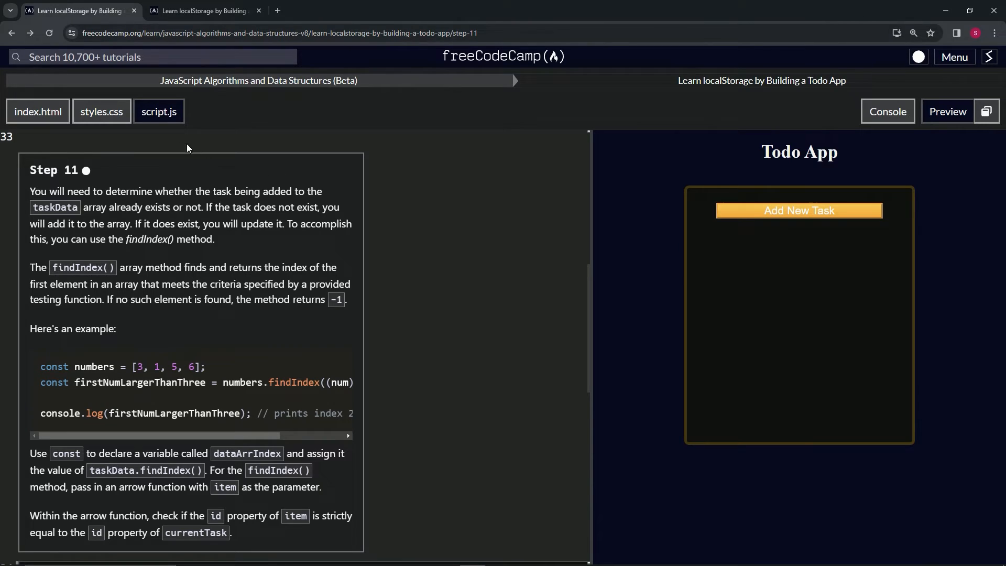
pyautogui.moveTo(91, 191)
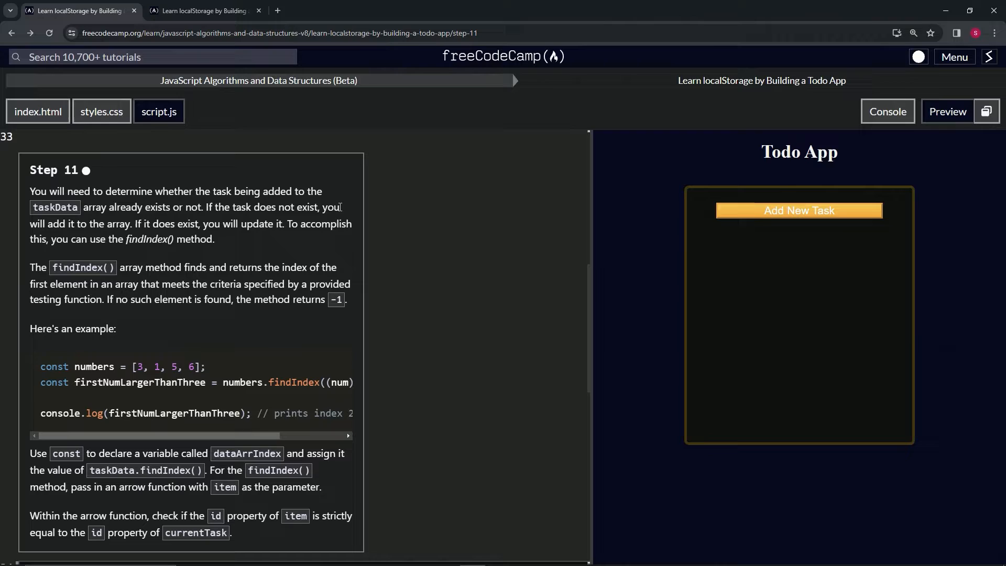
pyautogui.moveTo(146, 224)
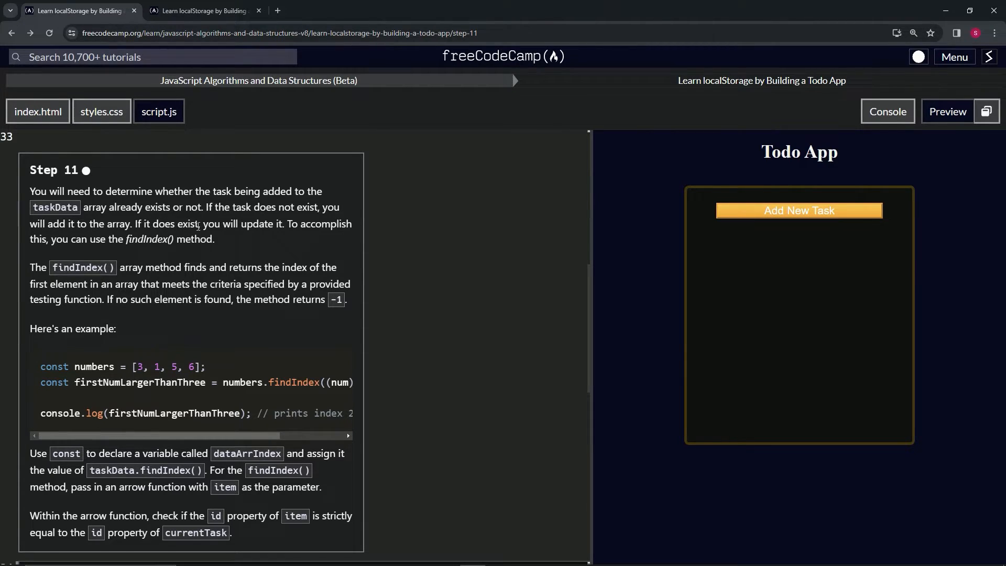
pyautogui.moveTo(33, 255)
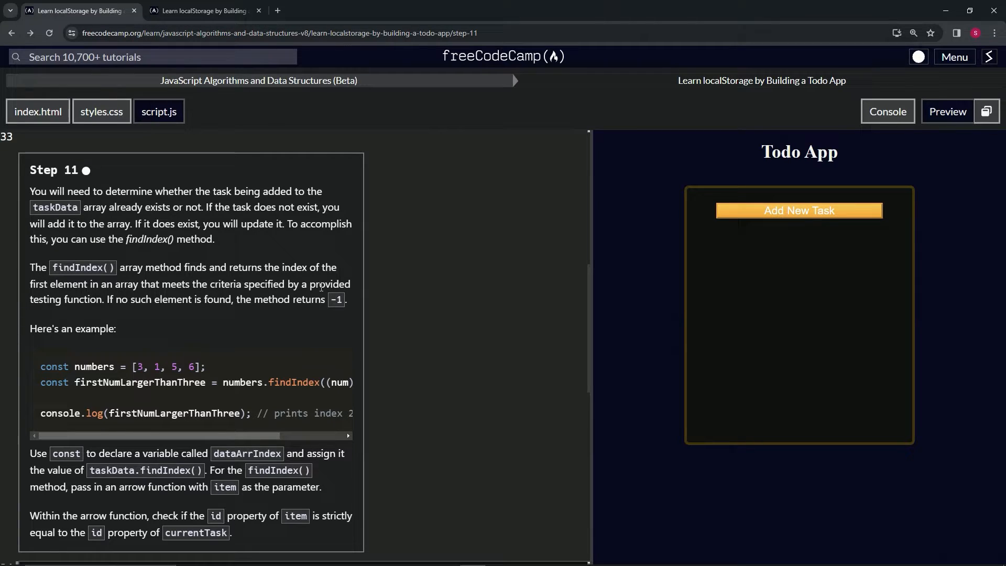
pyautogui.moveTo(112, 316)
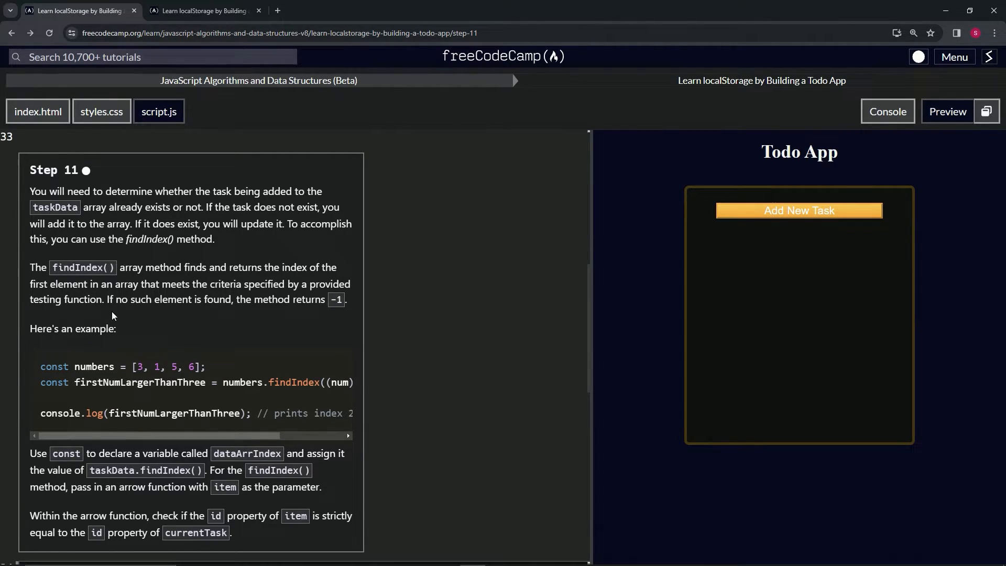
pyautogui.moveTo(321, 311)
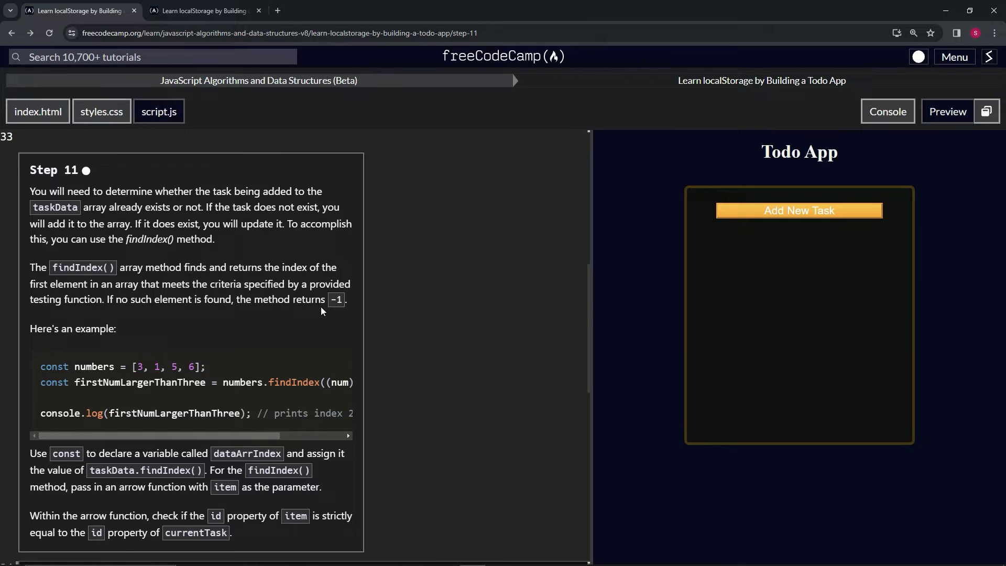
pyautogui.moveTo(88, 356)
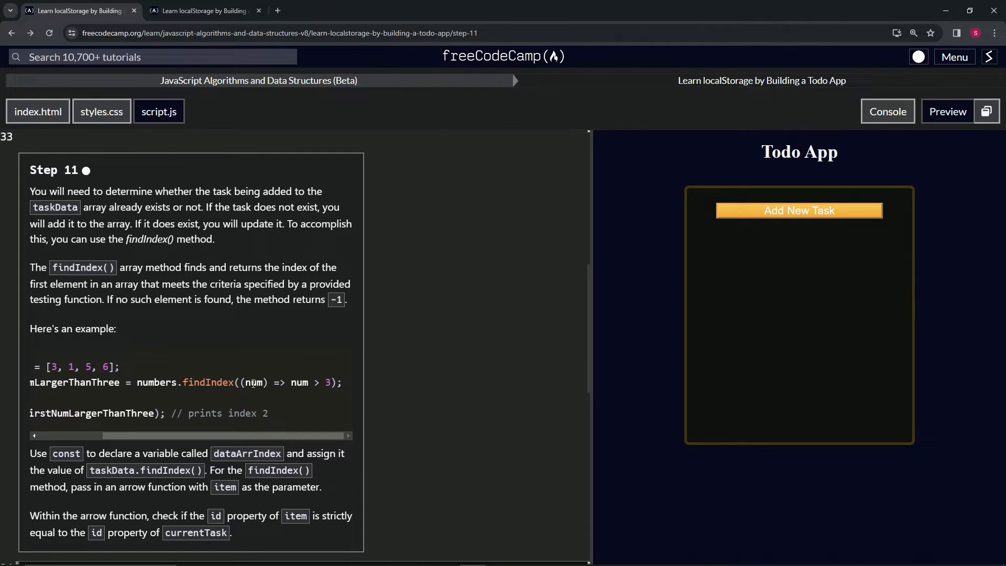
pyautogui.doubleClick(298, 383)
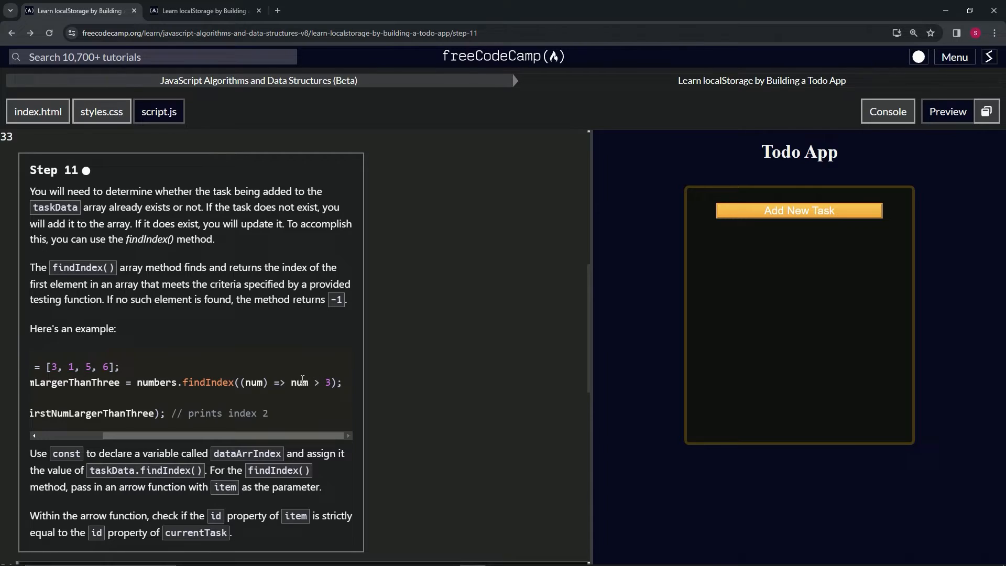
pyautogui.hscroll(-3)
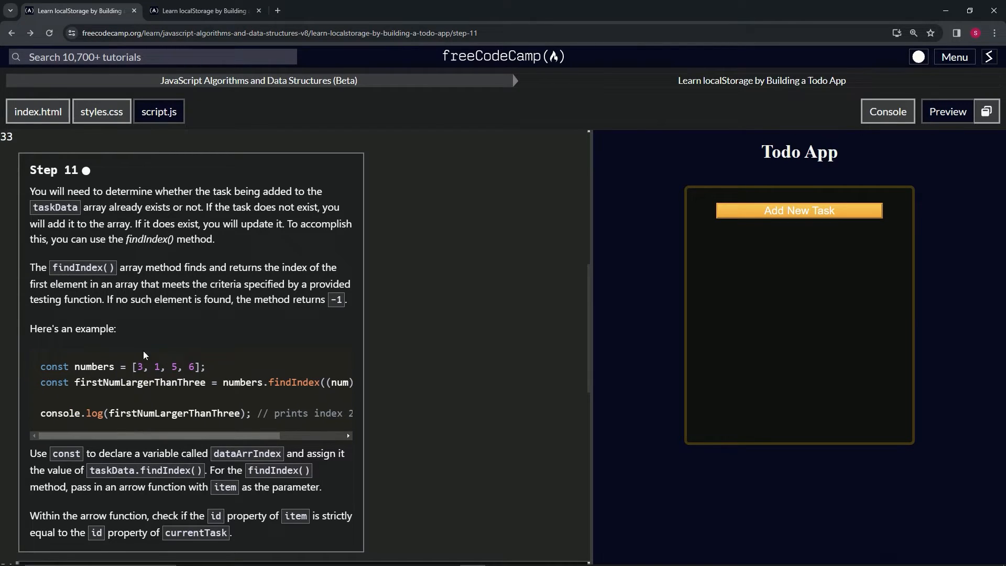
pyautogui.moveTo(175, 349)
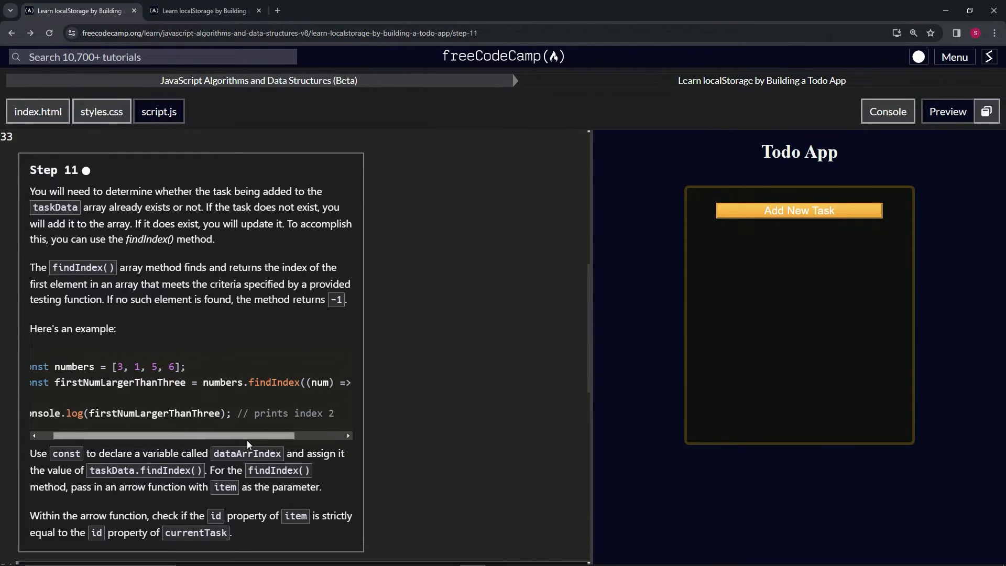
pyautogui.hscroll(-3)
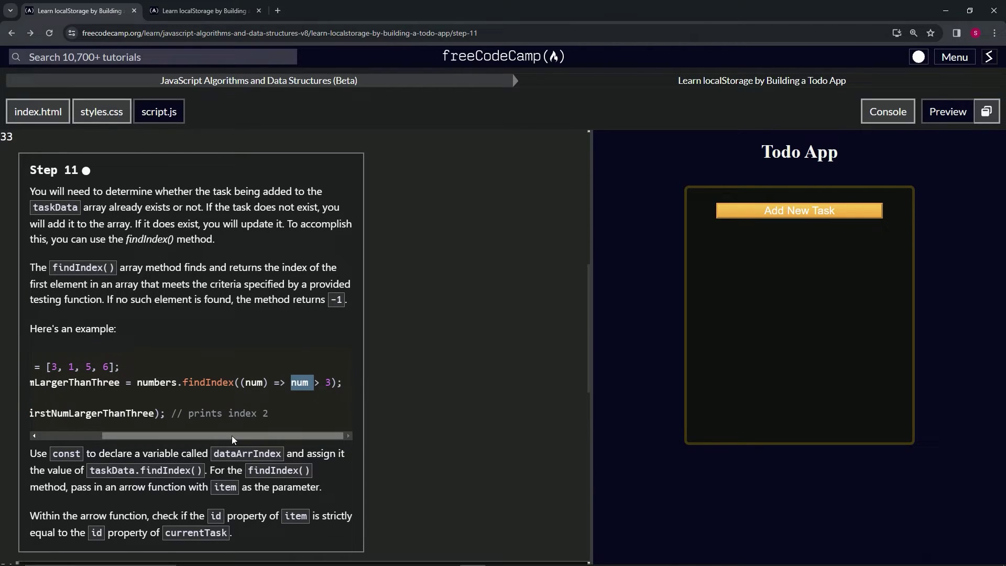
pyautogui.hscroll(-3)
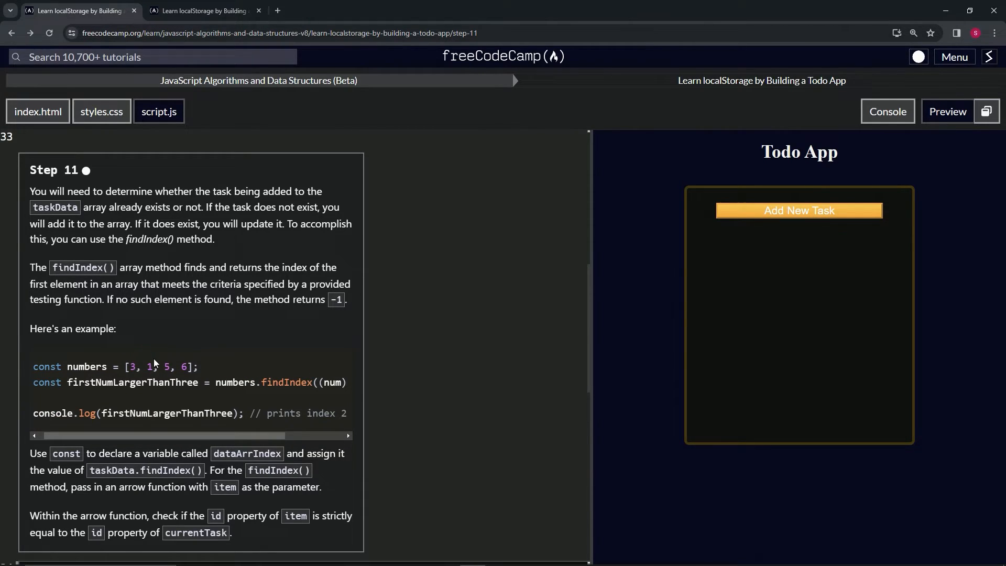
pyautogui.moveTo(164, 411)
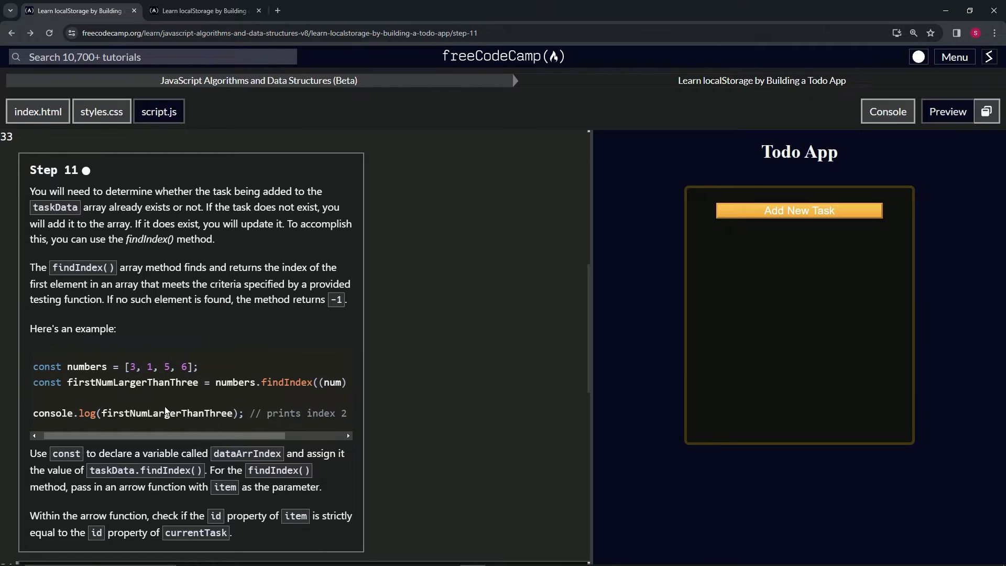
pyautogui.scroll(-3)
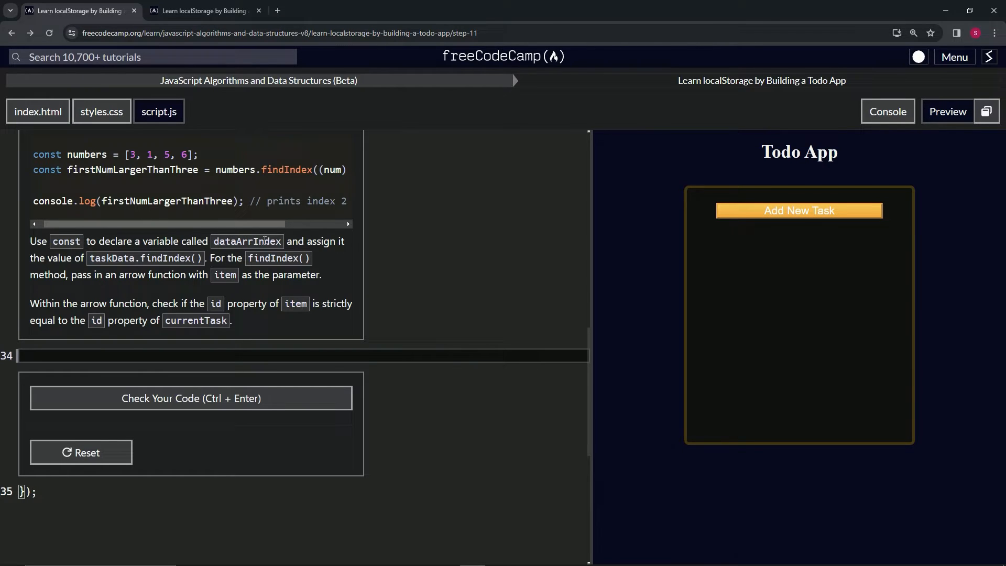
pyautogui.moveTo(69, 250)
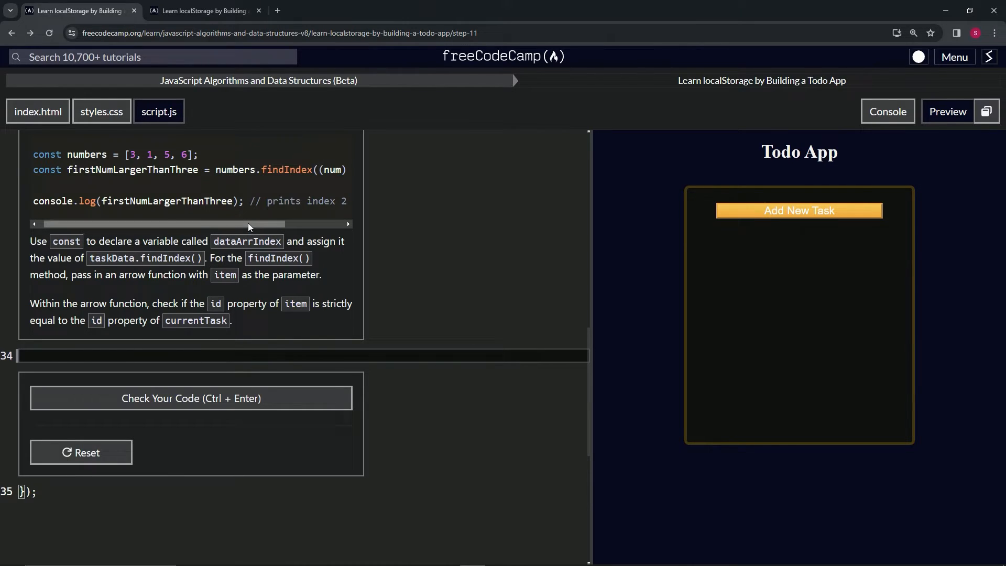
pyautogui.hscroll(3)
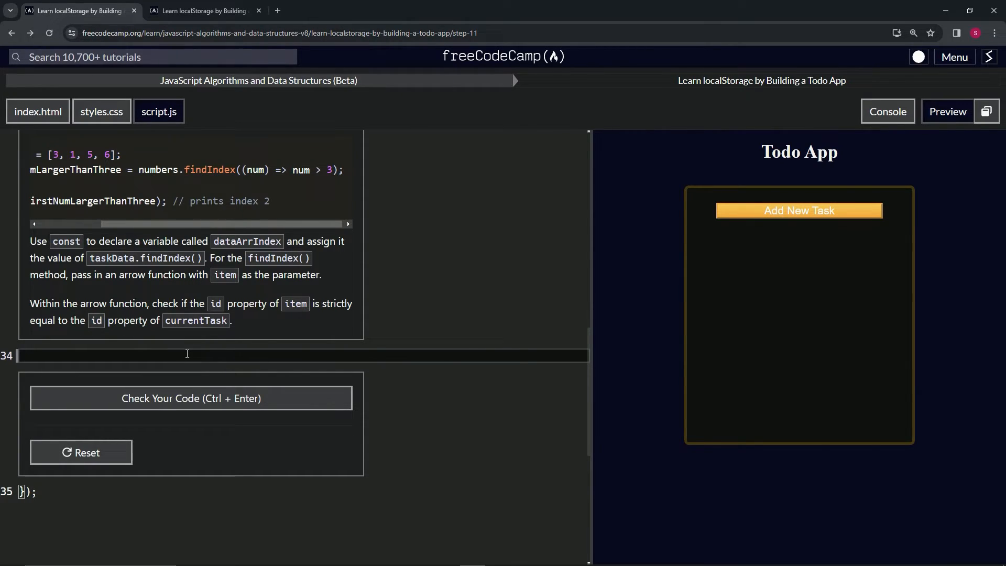
# Declare const dataArrIndex = taskData.findIndex() on line 34
pyautogui.write('const dataArrIndex = t')
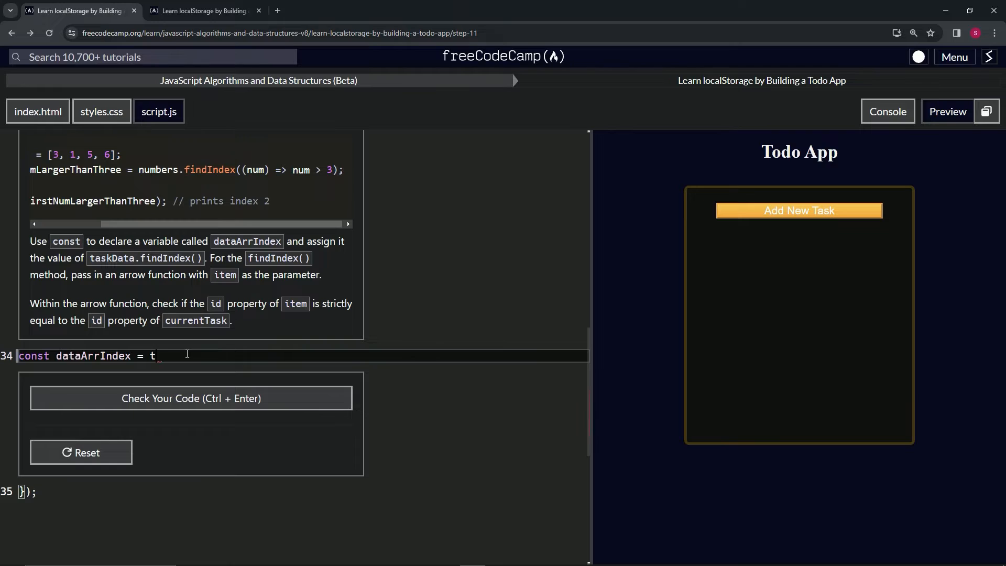
pyautogui.write('askData')
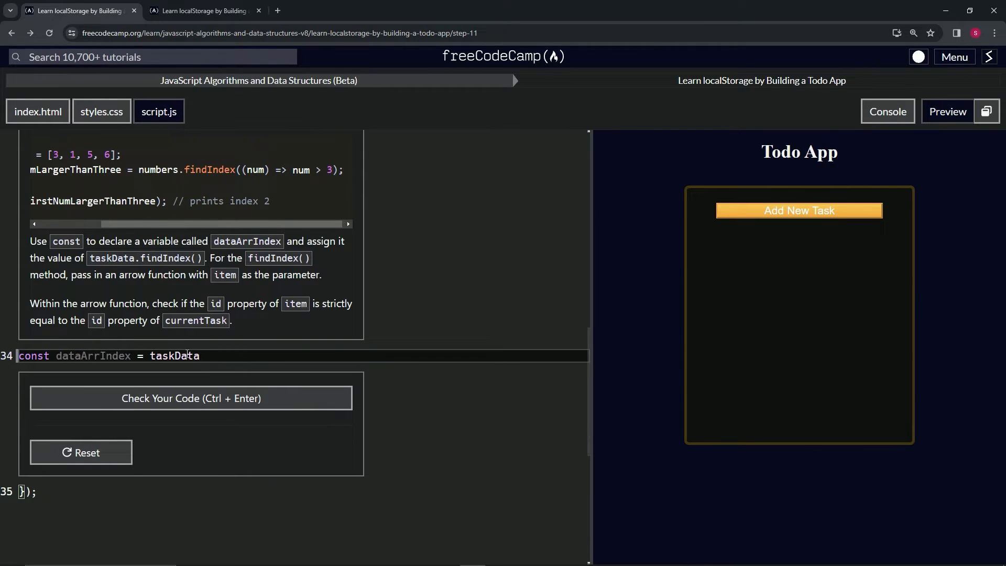
pyautogui.write('.')
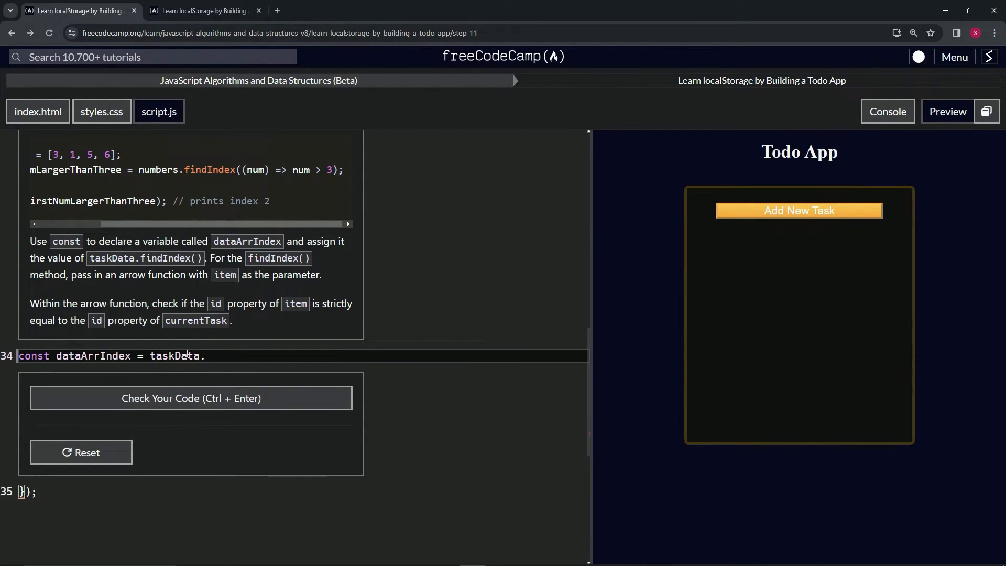
pyautogui.write('findIns')
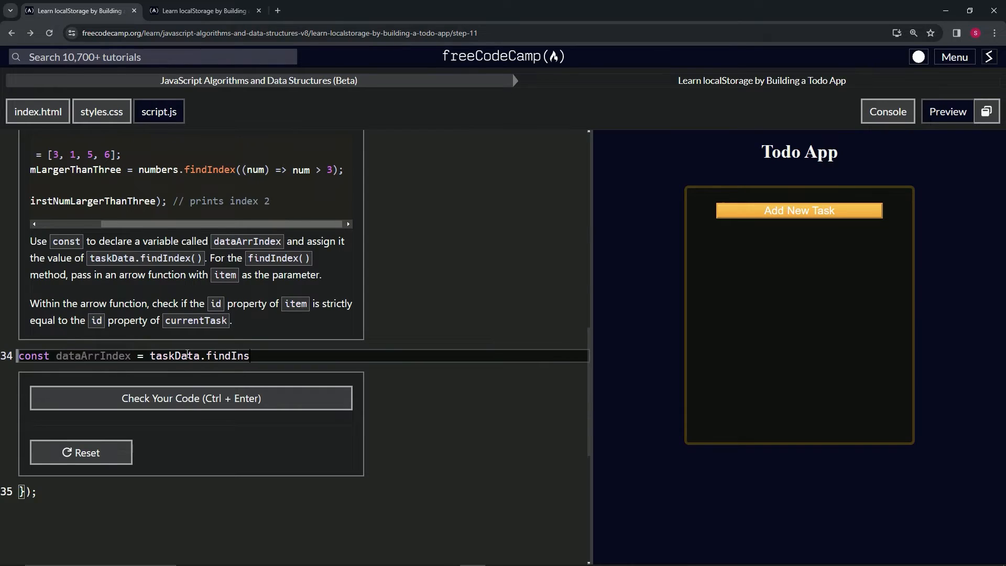
pyautogui.write('ex')
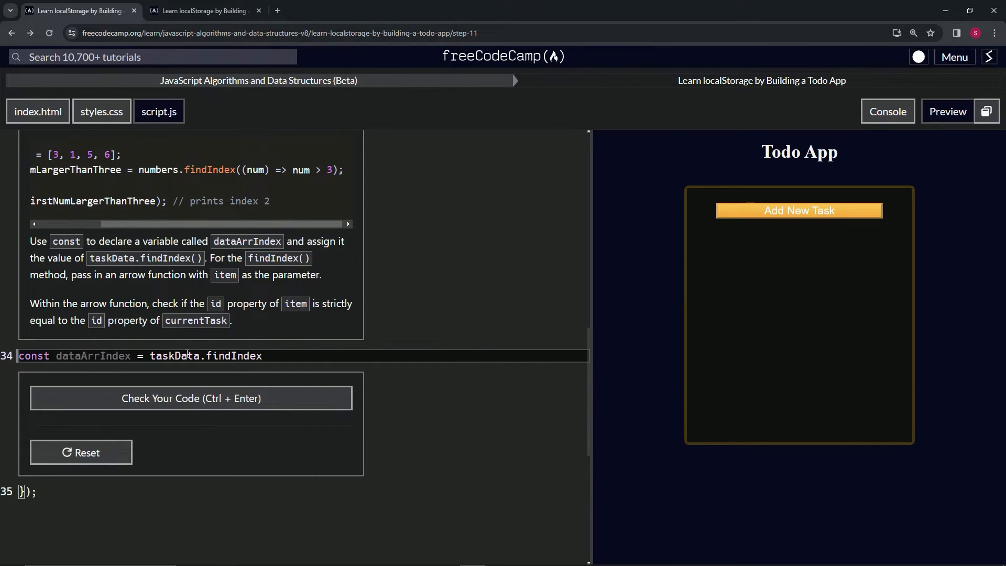
pyautogui.write('()')
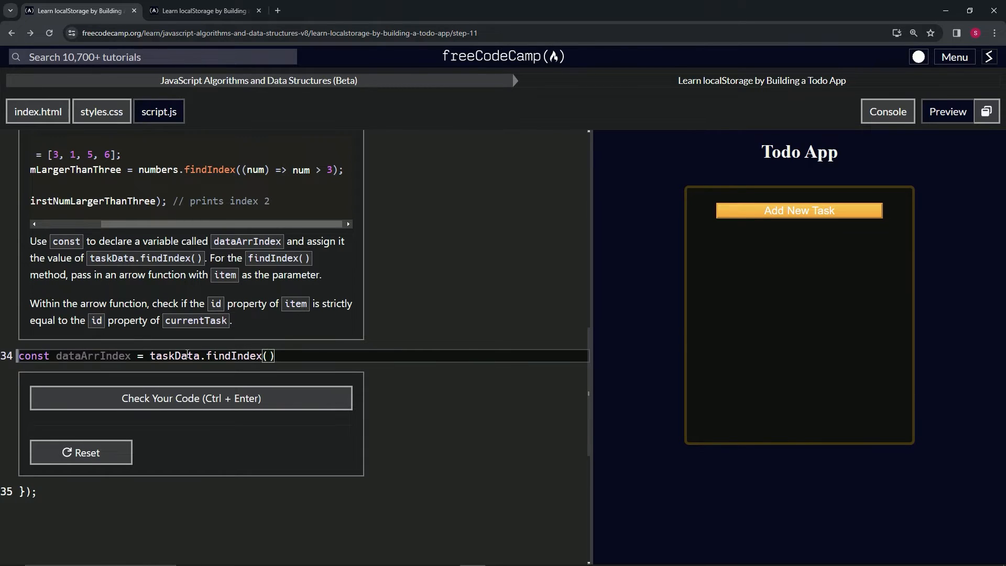
pyautogui.write('in')
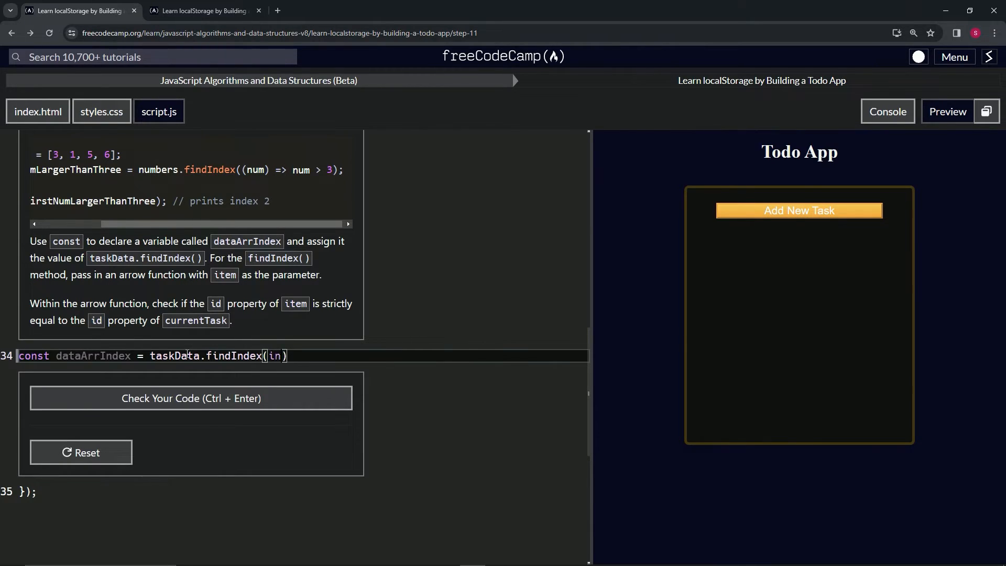
# Give findIndex the callback item => item.id === currentTask.id and end with a semicolon
pyautogui.write('item =>')
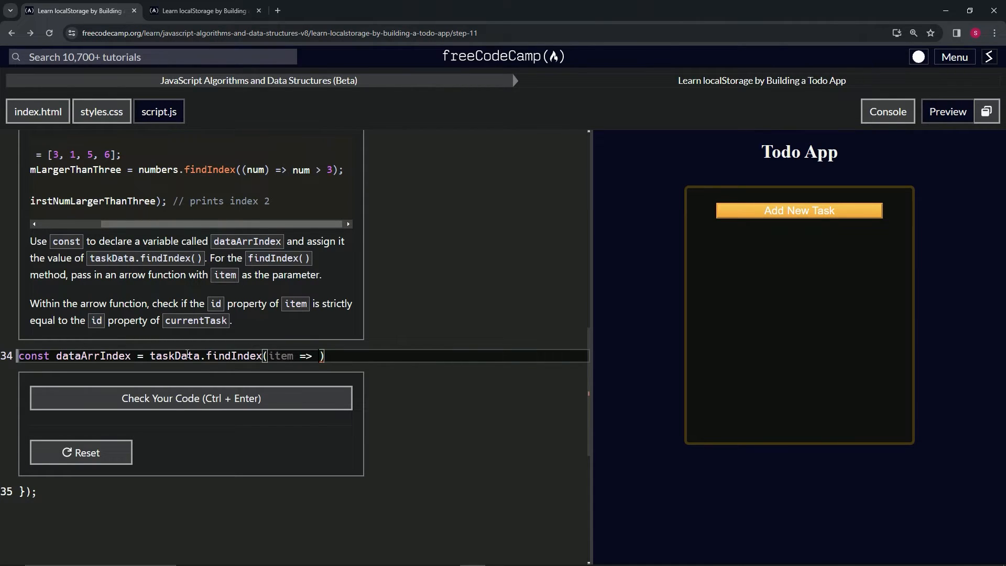
pyautogui.write('item.id')
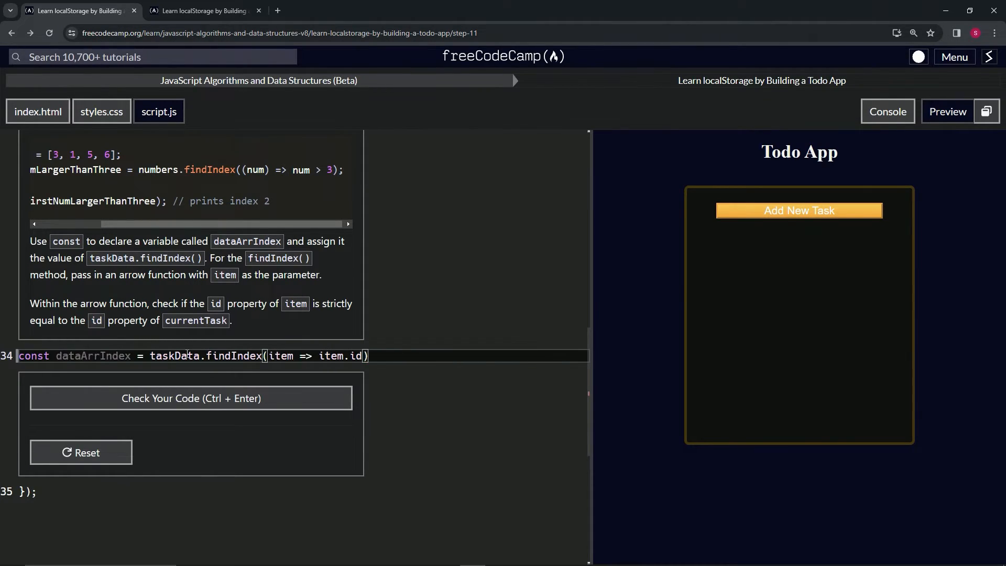
pyautogui.write('===')
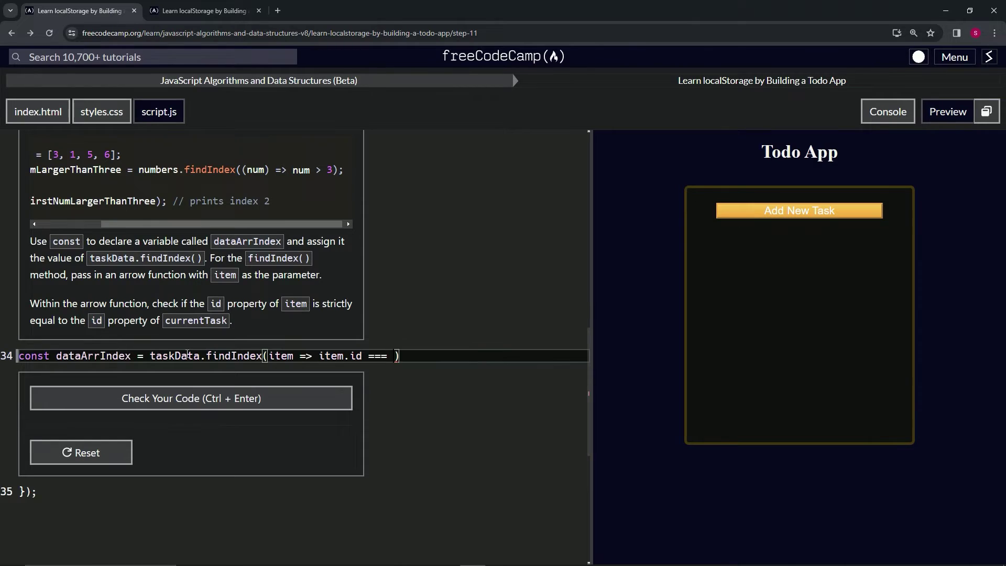
pyautogui.write('currentTas')
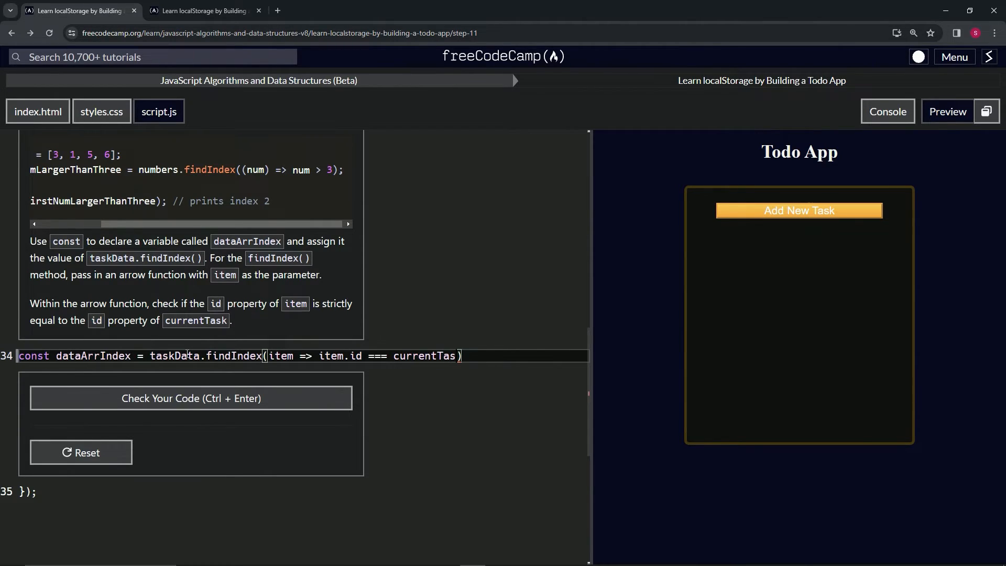
pyautogui.write('k.id')
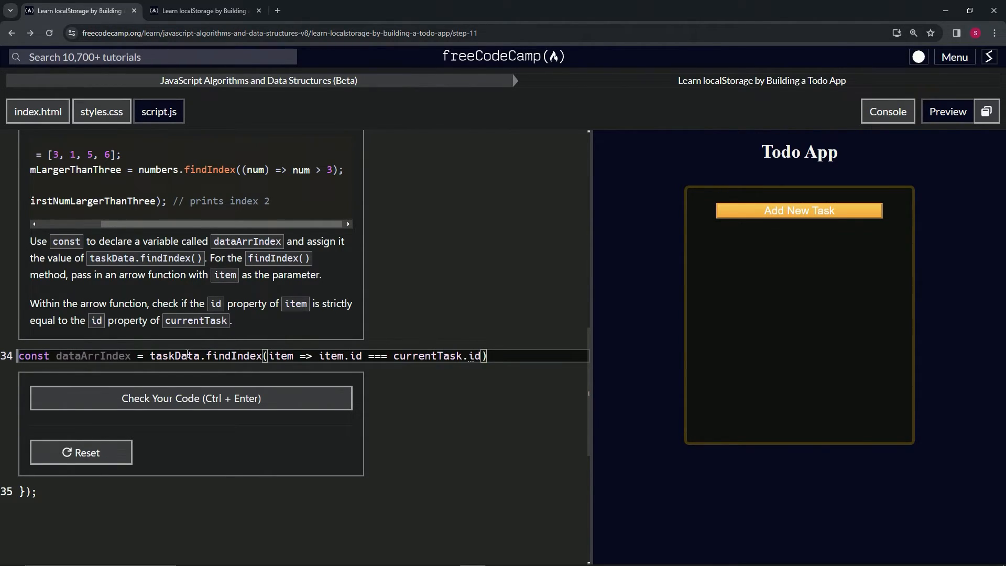
pyautogui.write(';')
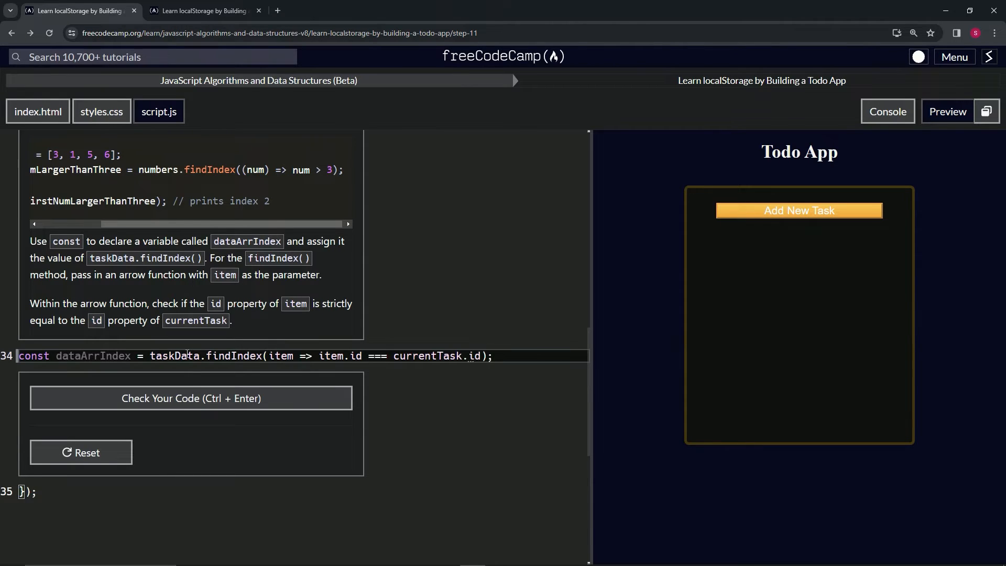
pyautogui.scroll(3)
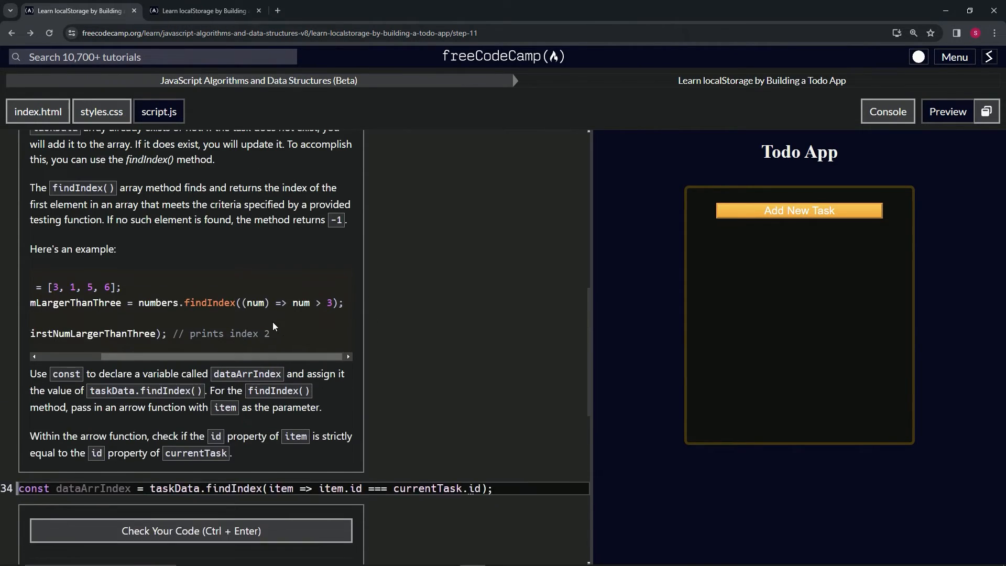
pyautogui.scroll(3)
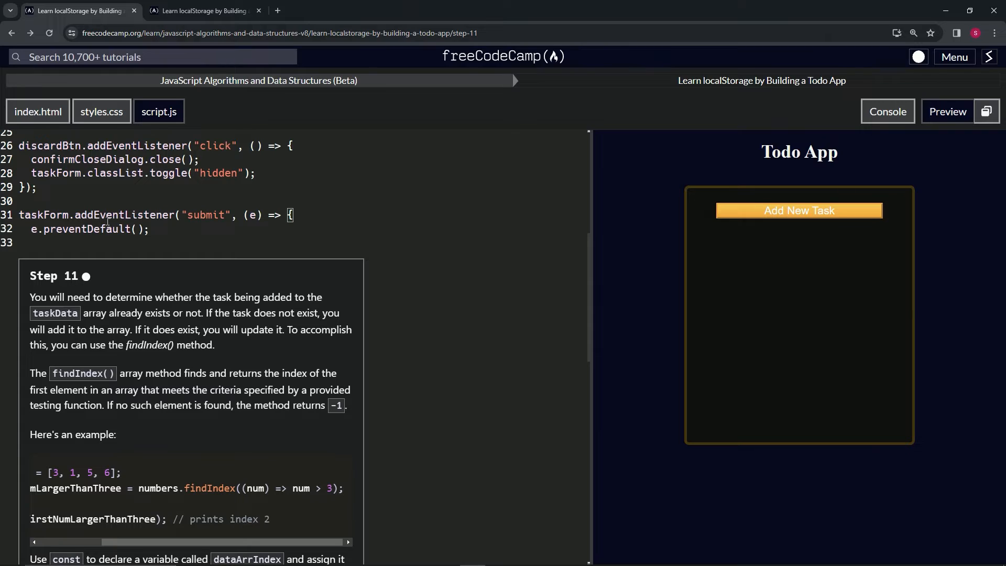
pyautogui.scroll(-3)
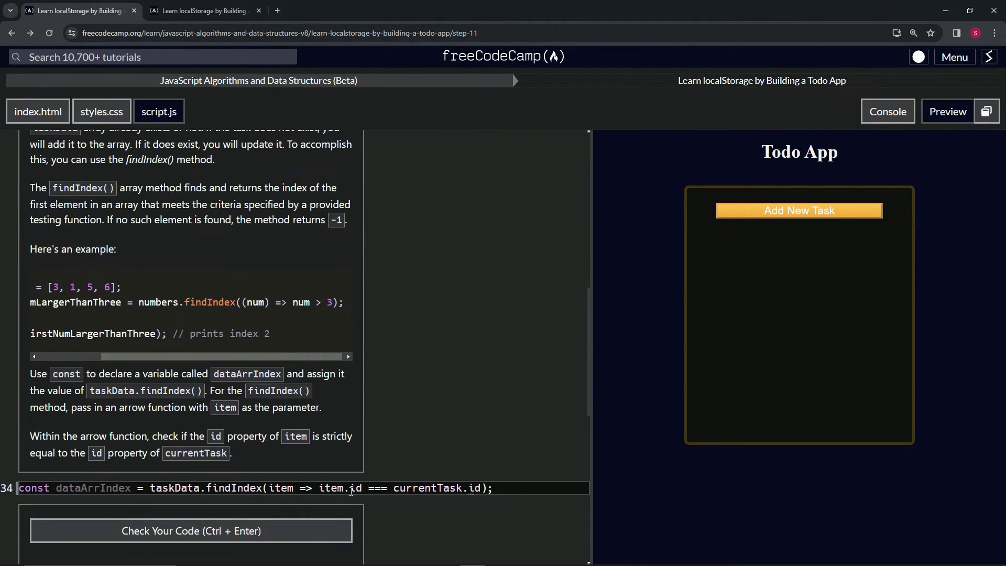
pyautogui.moveTo(388, 455)
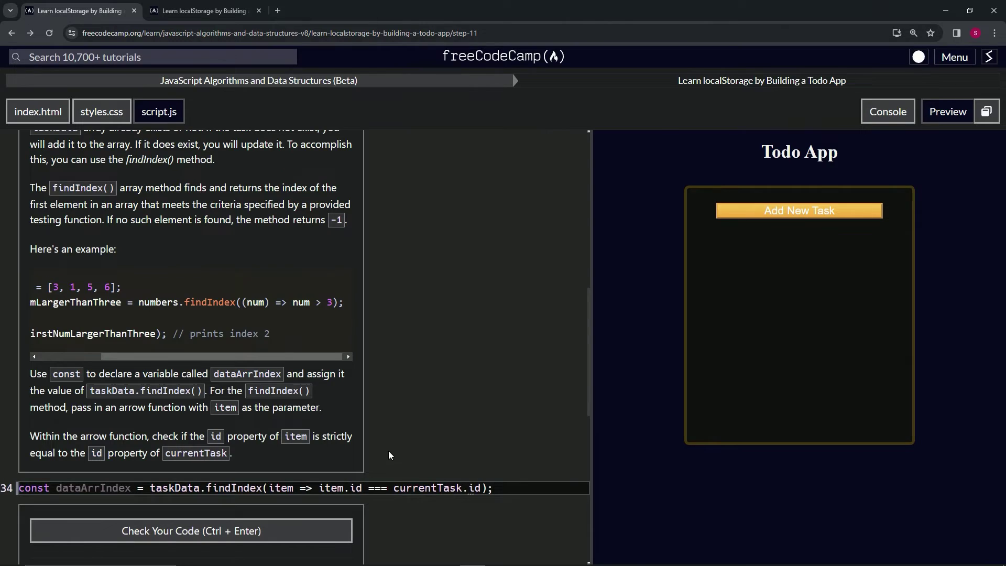
pyautogui.moveTo(387, 442)
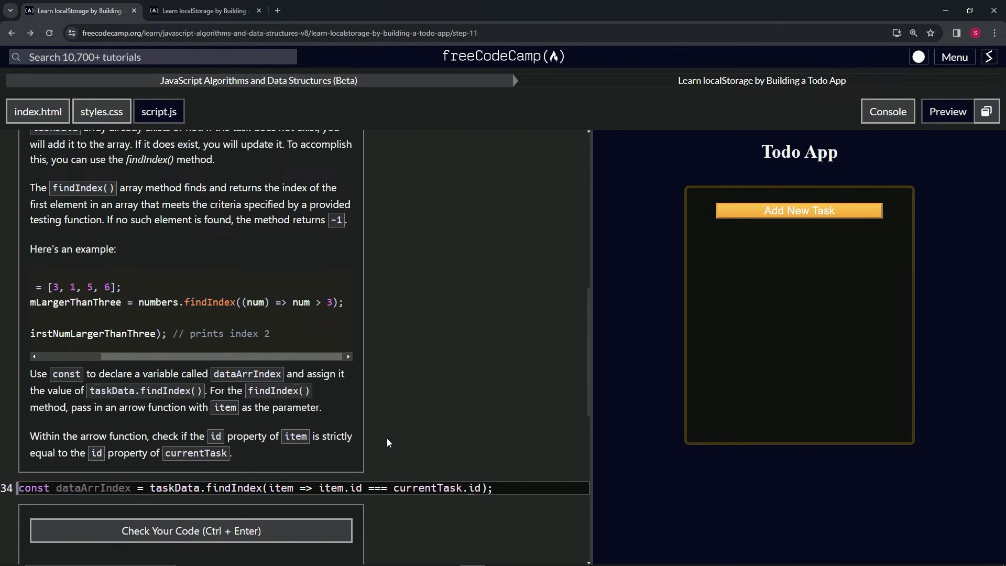
pyautogui.moveTo(287, 469)
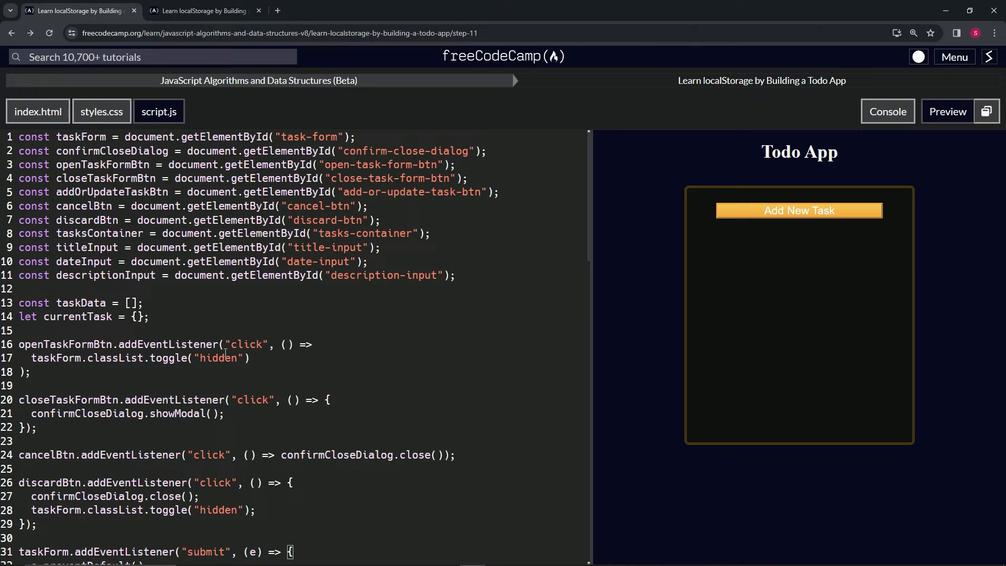
pyautogui.moveTo(161, 307)
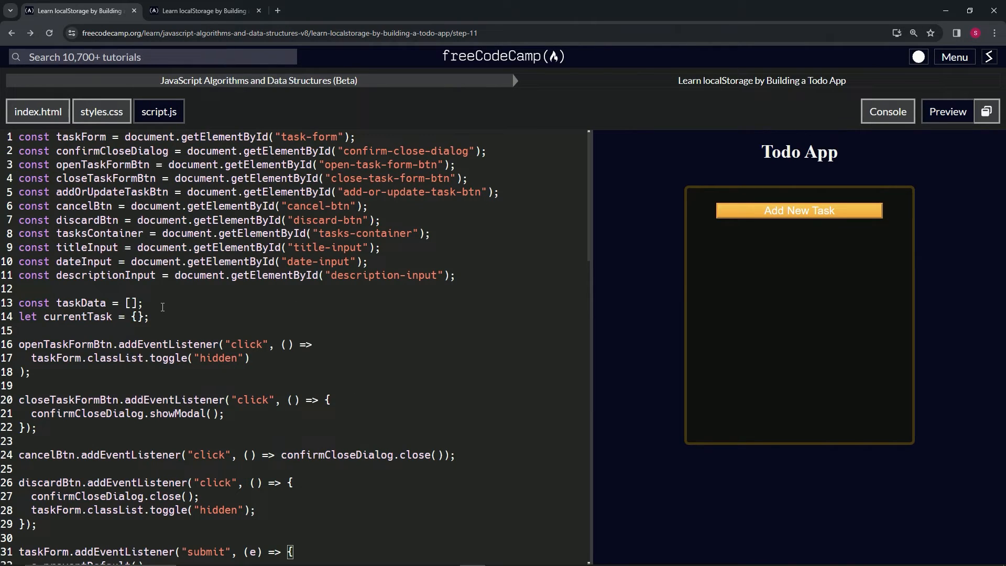
pyautogui.scroll(-3)
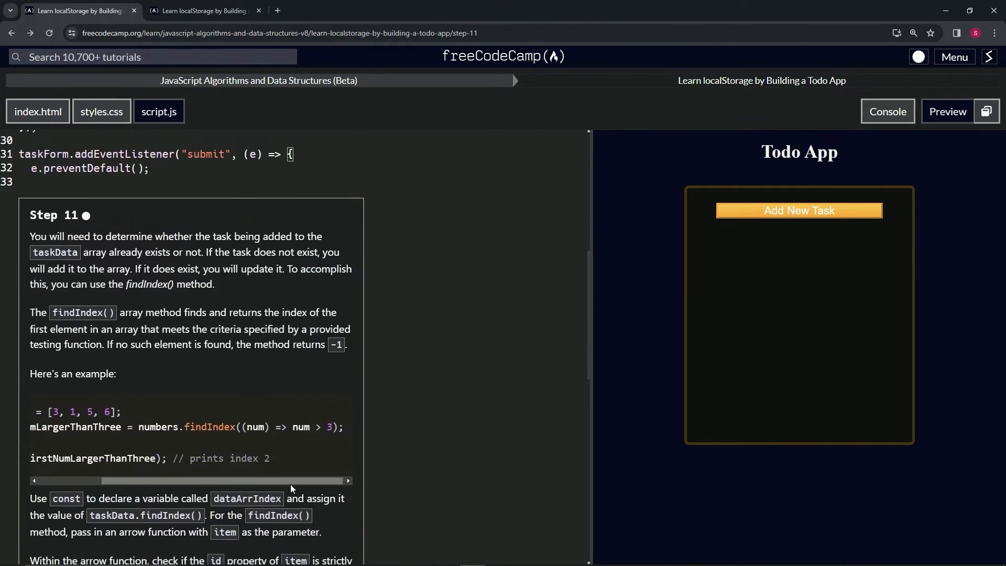
pyautogui.scroll(3)
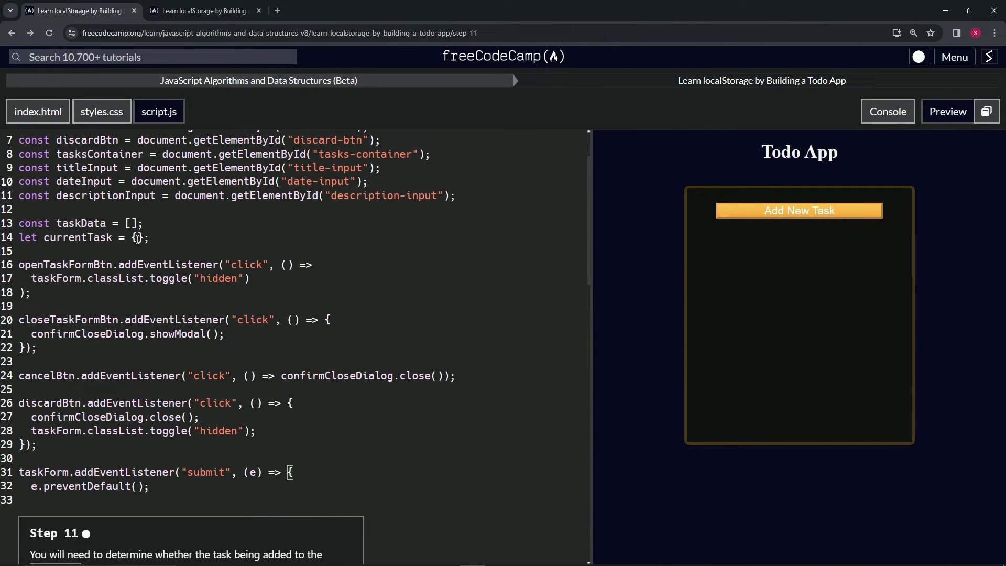
pyautogui.scroll(-3)
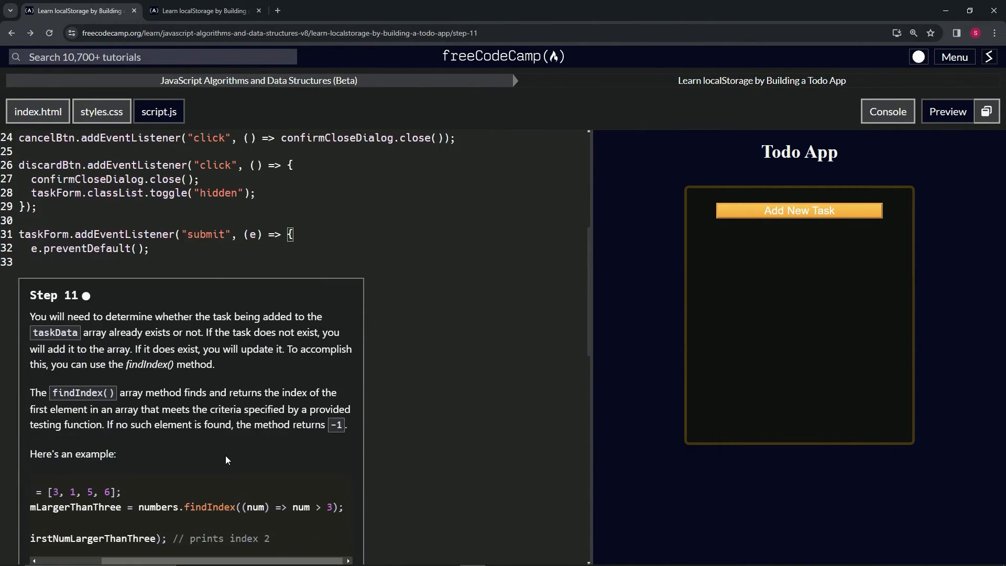
pyautogui.scroll(-3)
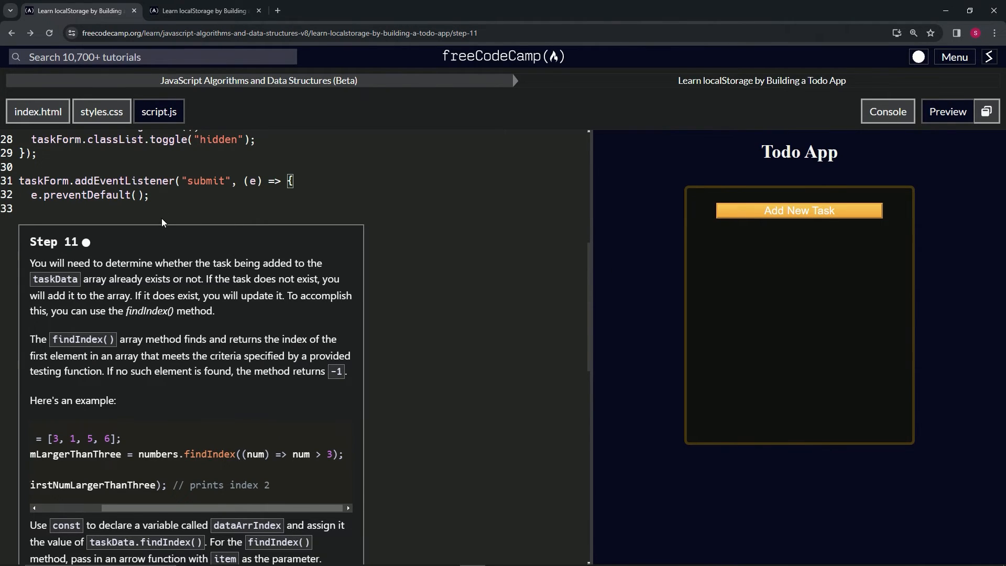
pyautogui.scroll(3)
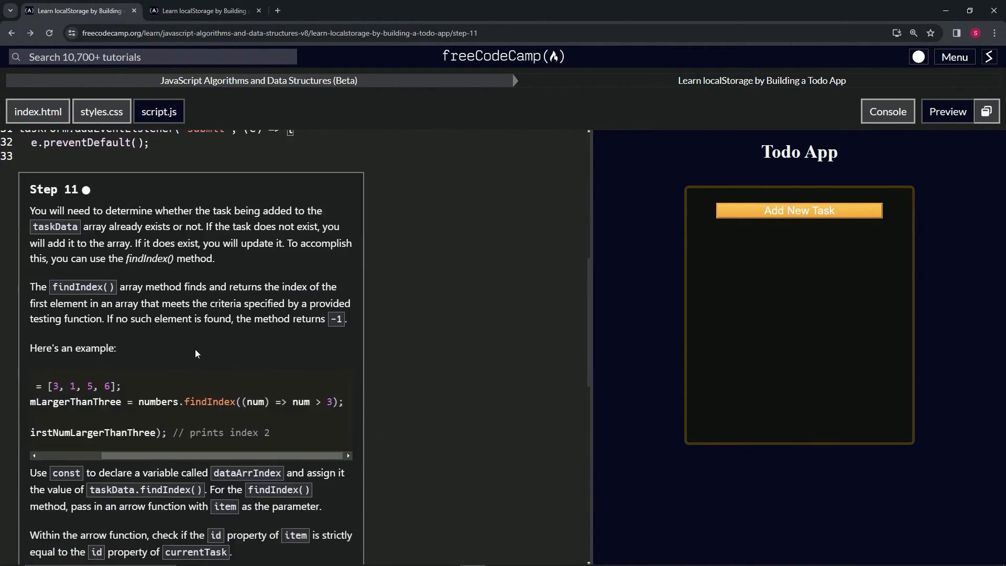
pyautogui.scroll(-3)
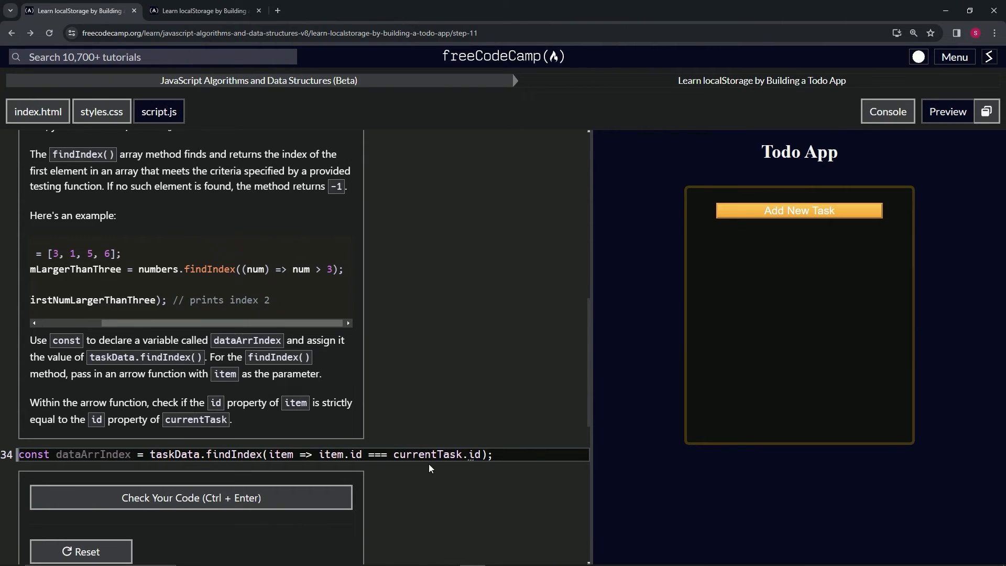
pyautogui.scroll(3)
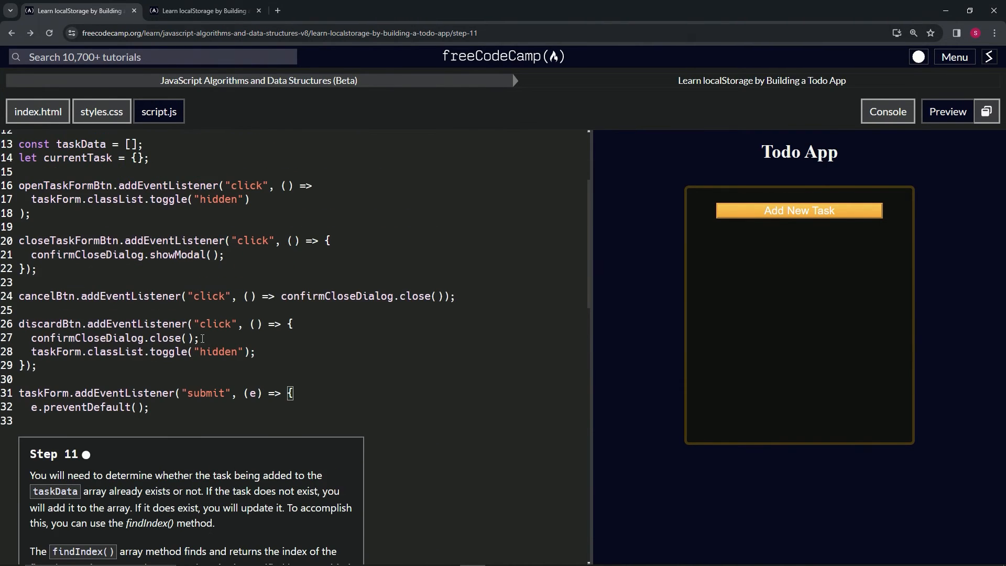
pyautogui.scroll(3)
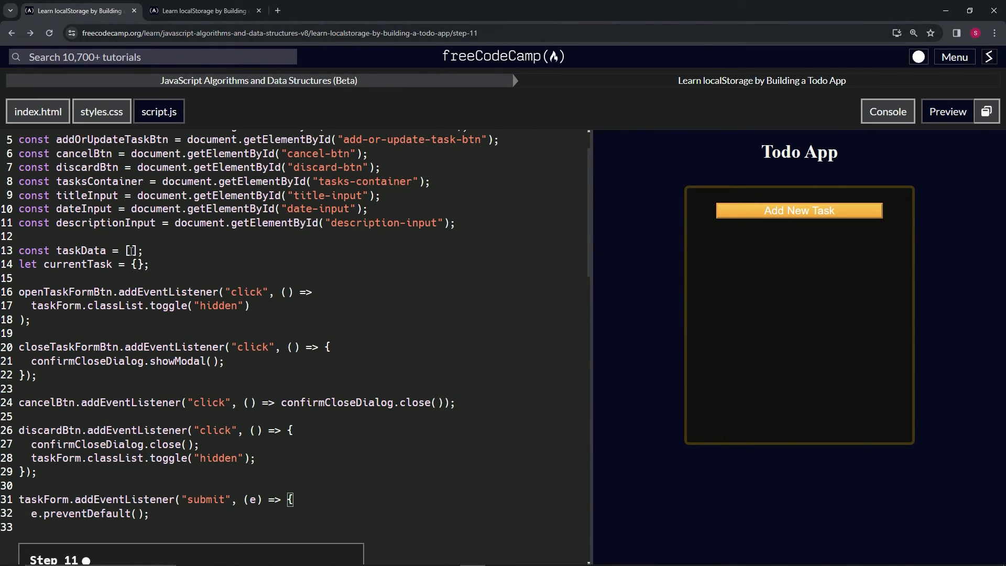
pyautogui.moveTo(139, 268)
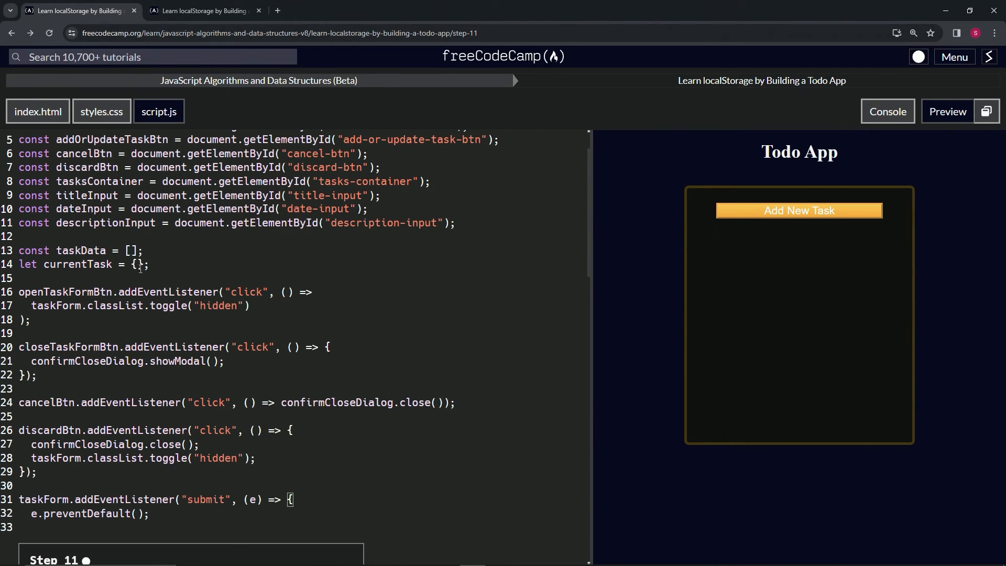
pyautogui.moveTo(128, 250)
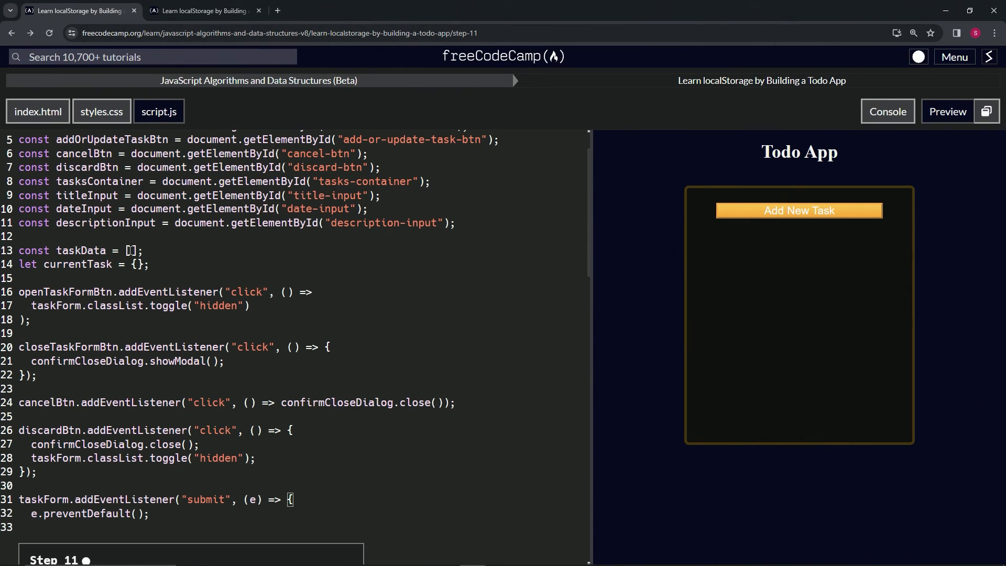
# Check the dataArrIndex code for Step 11, submit it and advance to Step 12
pyautogui.scroll(-3)
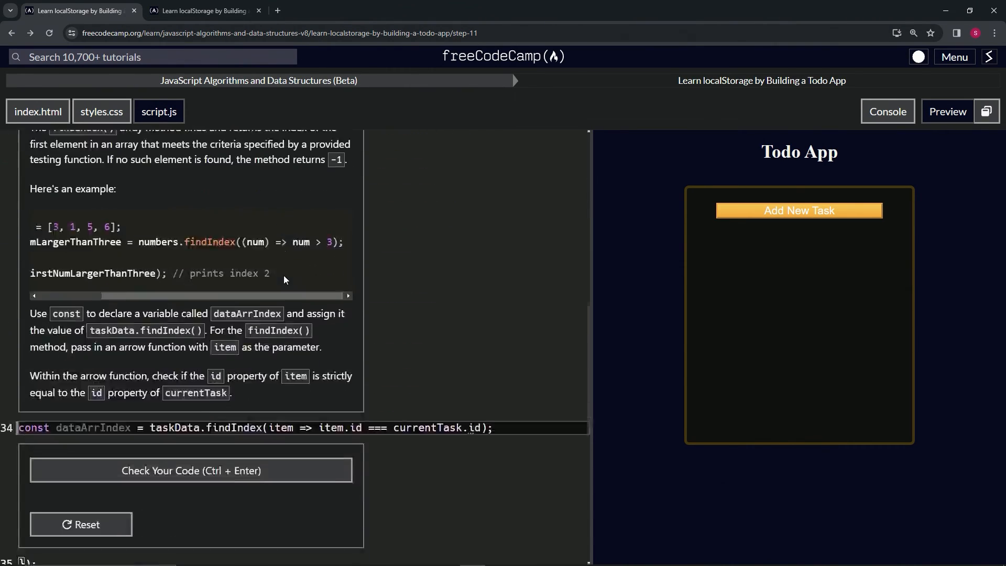
pyautogui.click(189, 470)
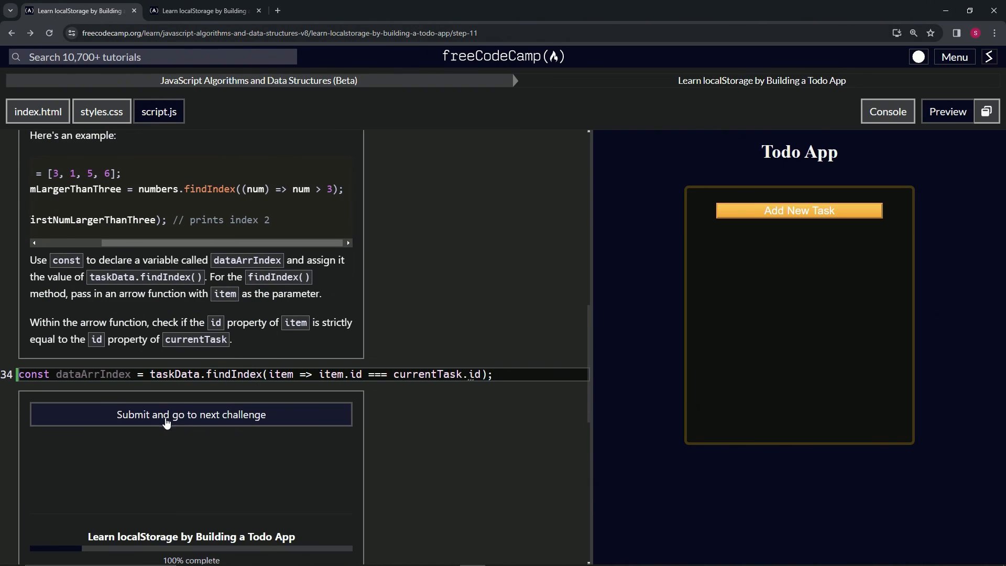
pyautogui.click(191, 414)
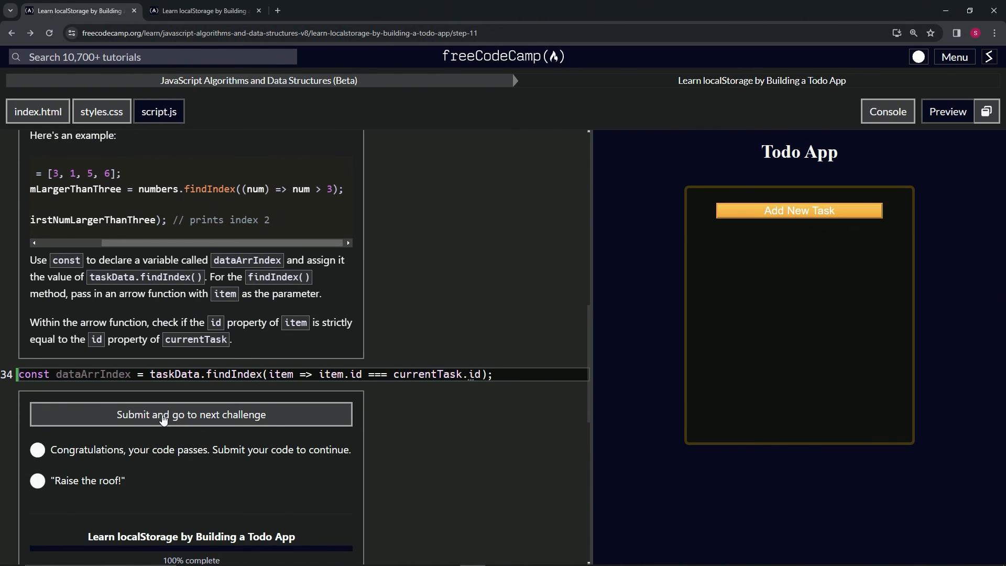
pyautogui.click(191, 414)
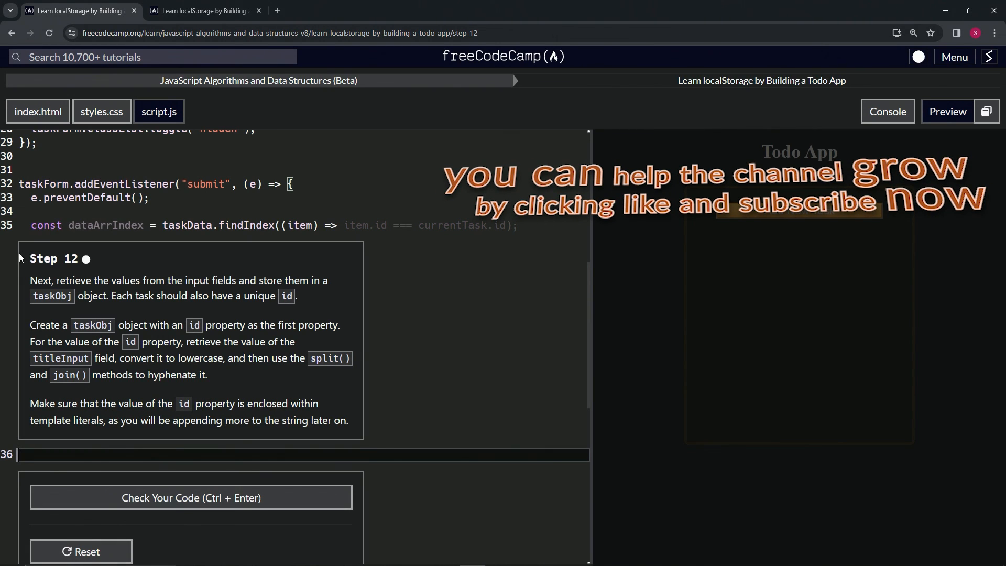
pyautogui.moveTo(75, 272)
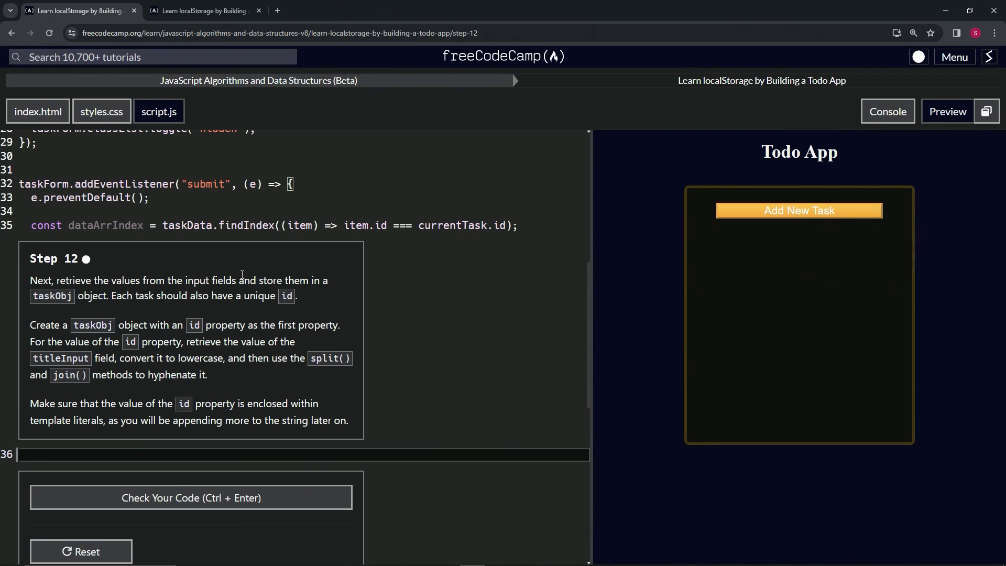
pyautogui.moveTo(348, 251)
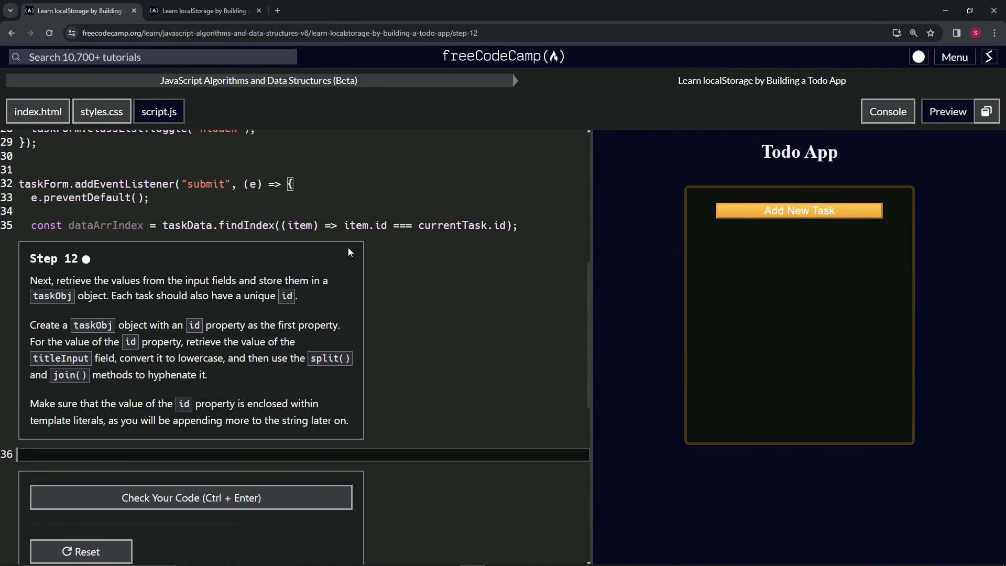